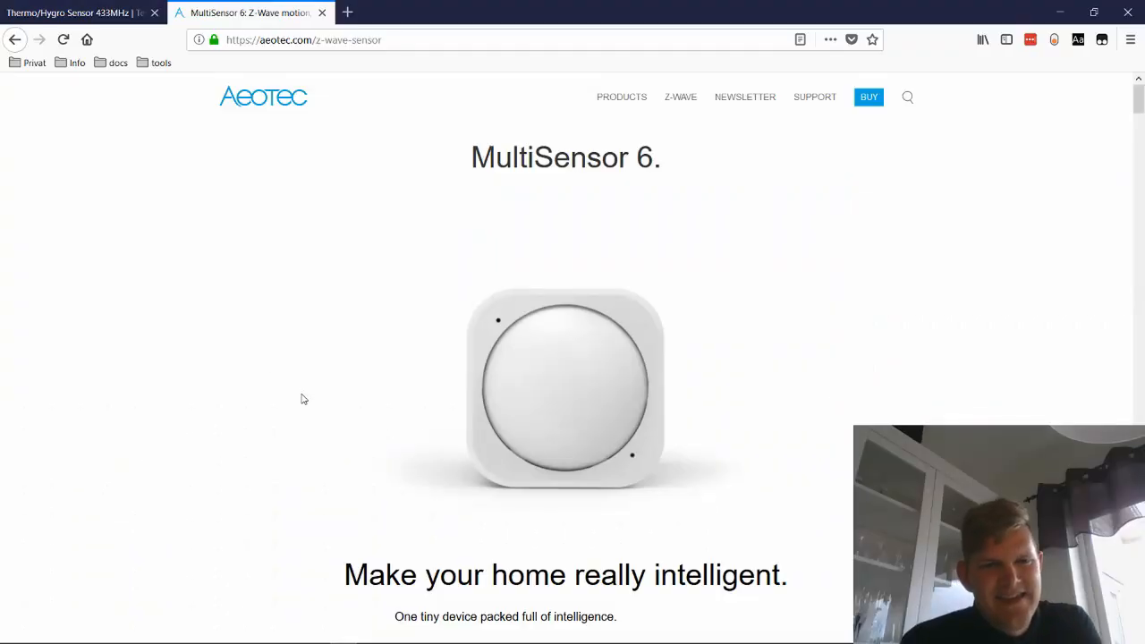
mouse_move(204, 145)
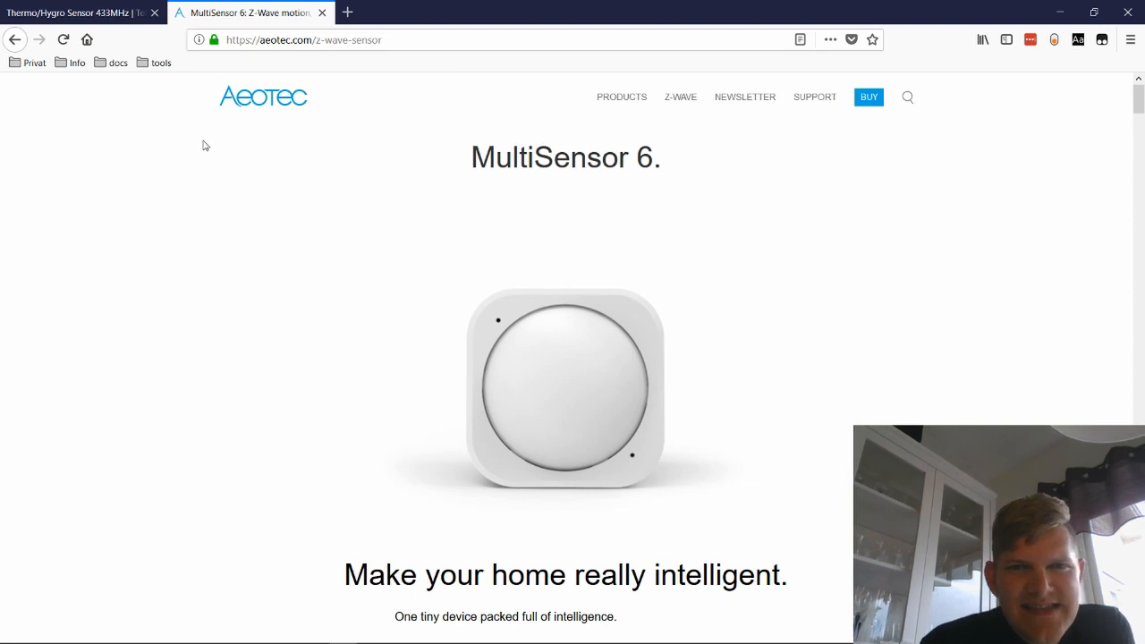
mouse_move(240, 215)
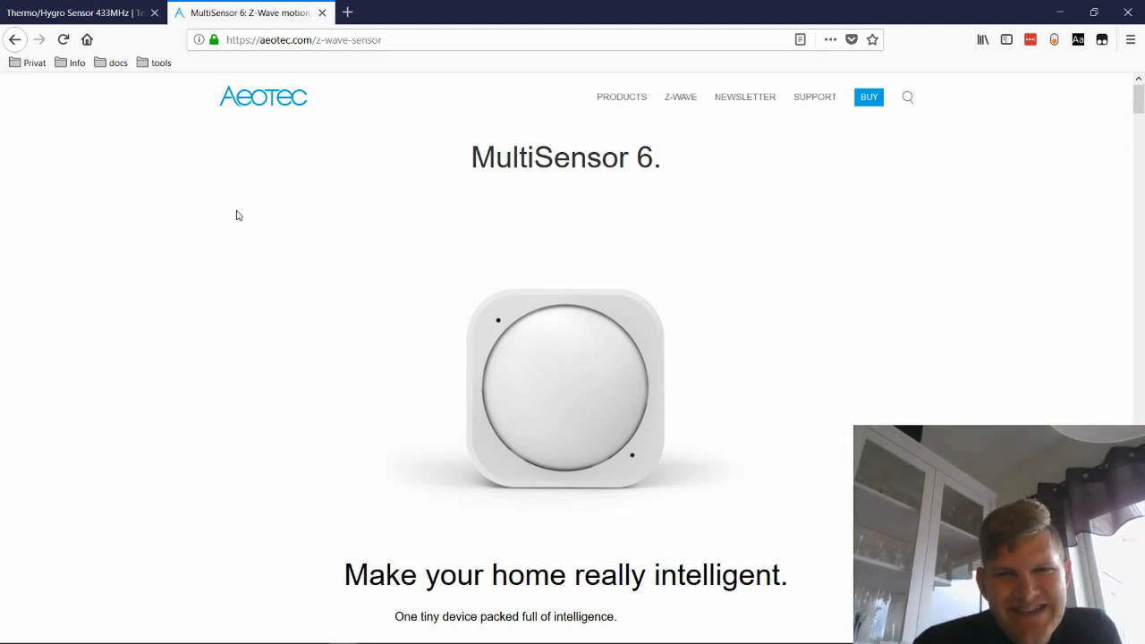
mouse_move(325, 321)
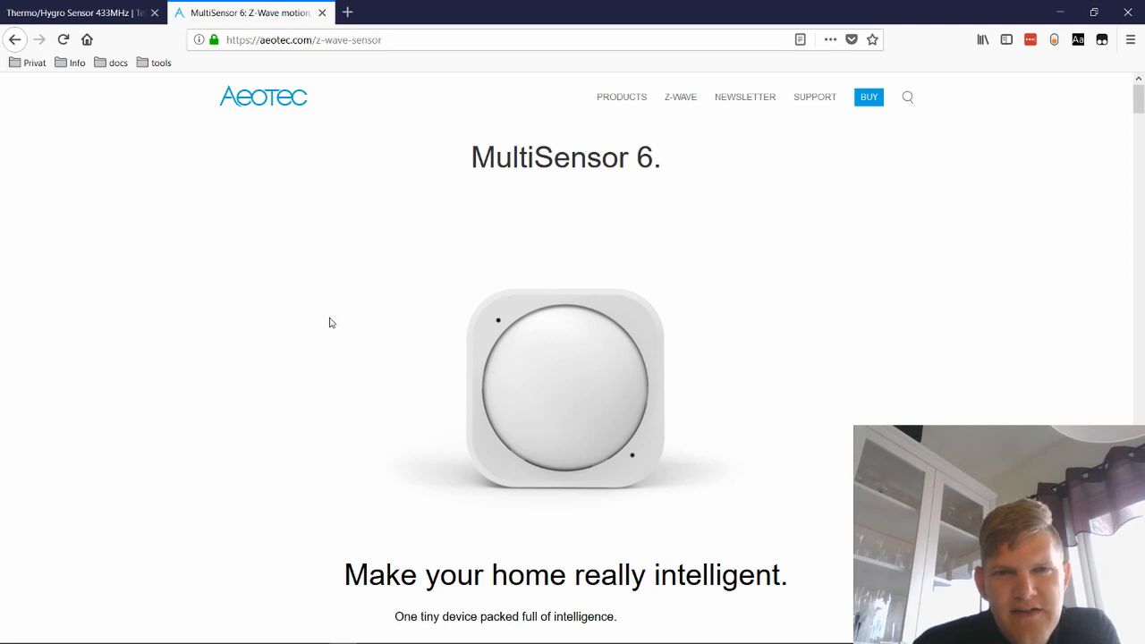
mouse_move(455, 509)
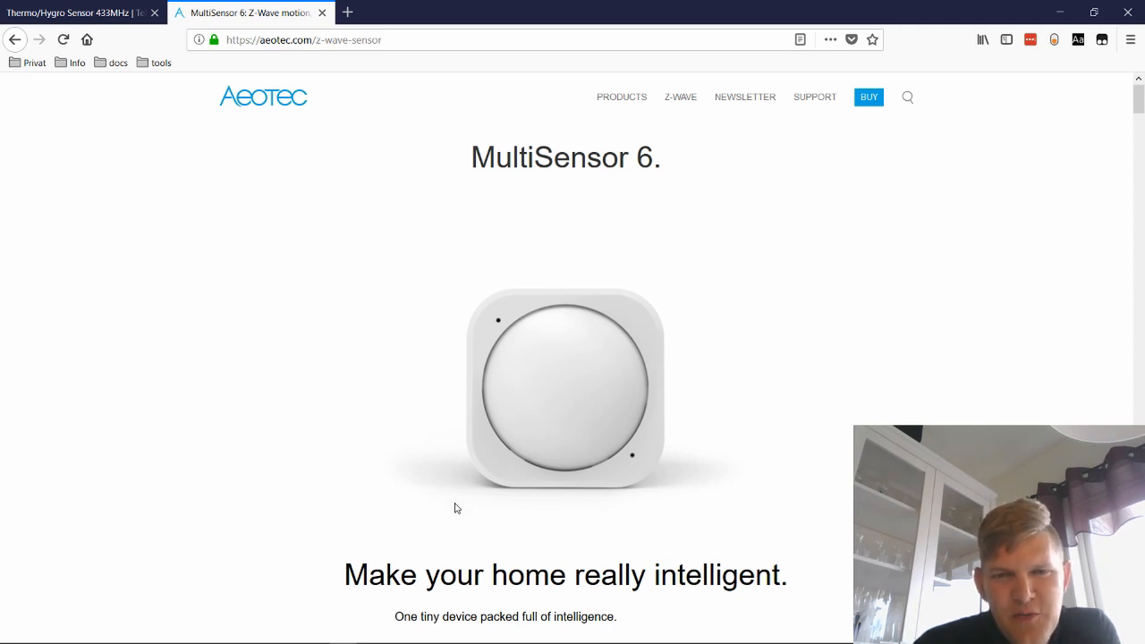
mouse_move(683, 498)
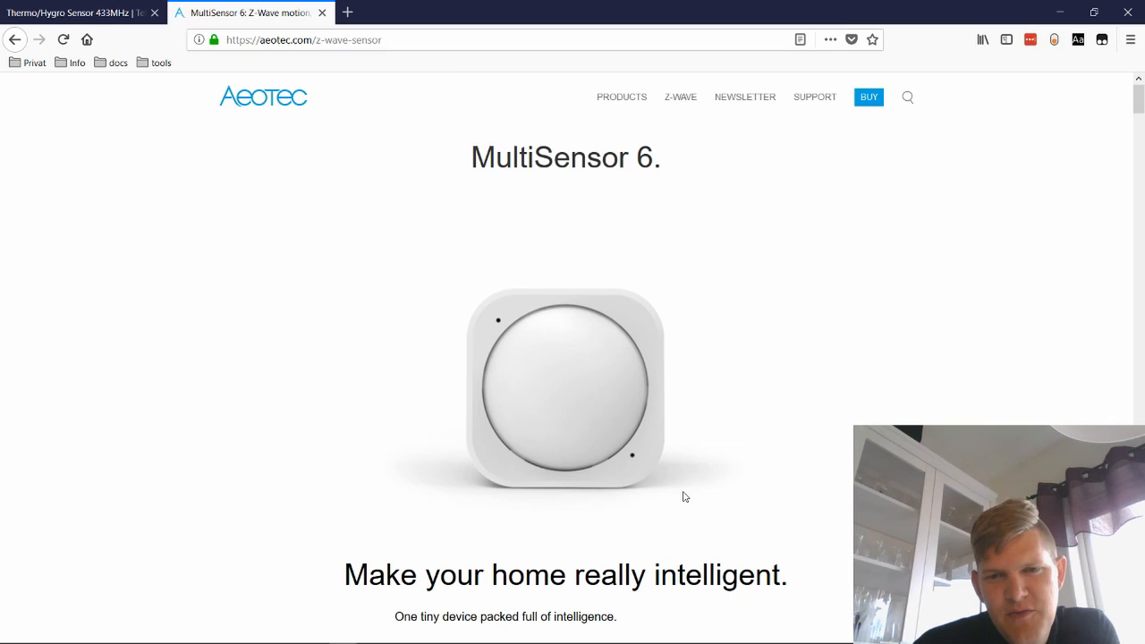
mouse_move(676, 285)
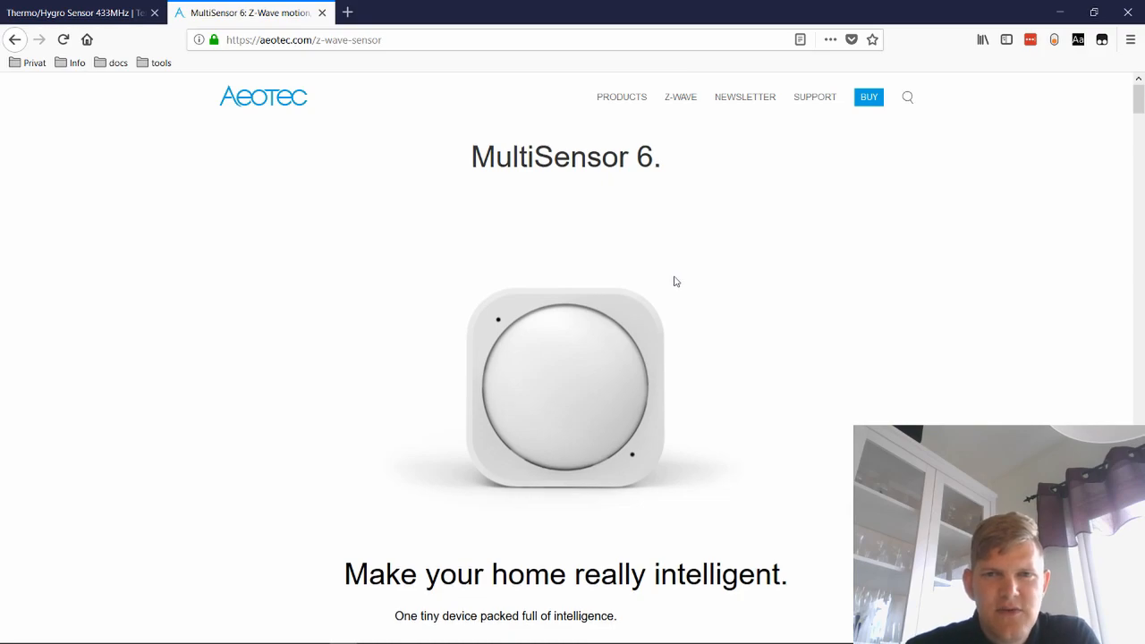
- Browse the MultiSensor 6 light, humidity, vibration and UV sections, then return to the Telldus Thermo/Hygro Sensor page
scroll(down, 3)
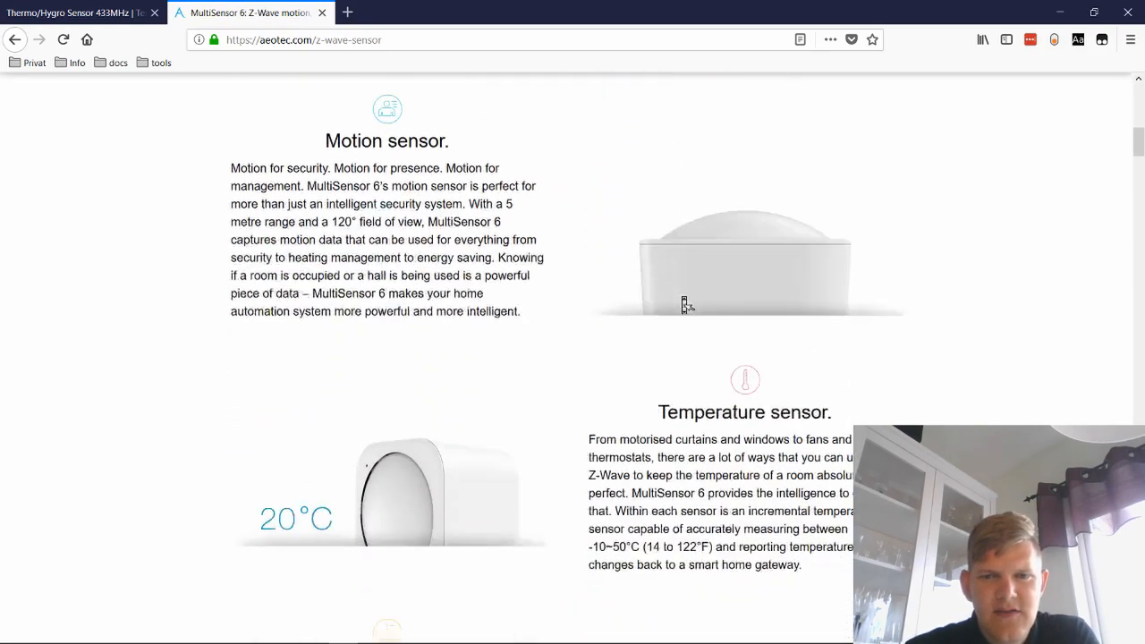
scroll(down, 3)
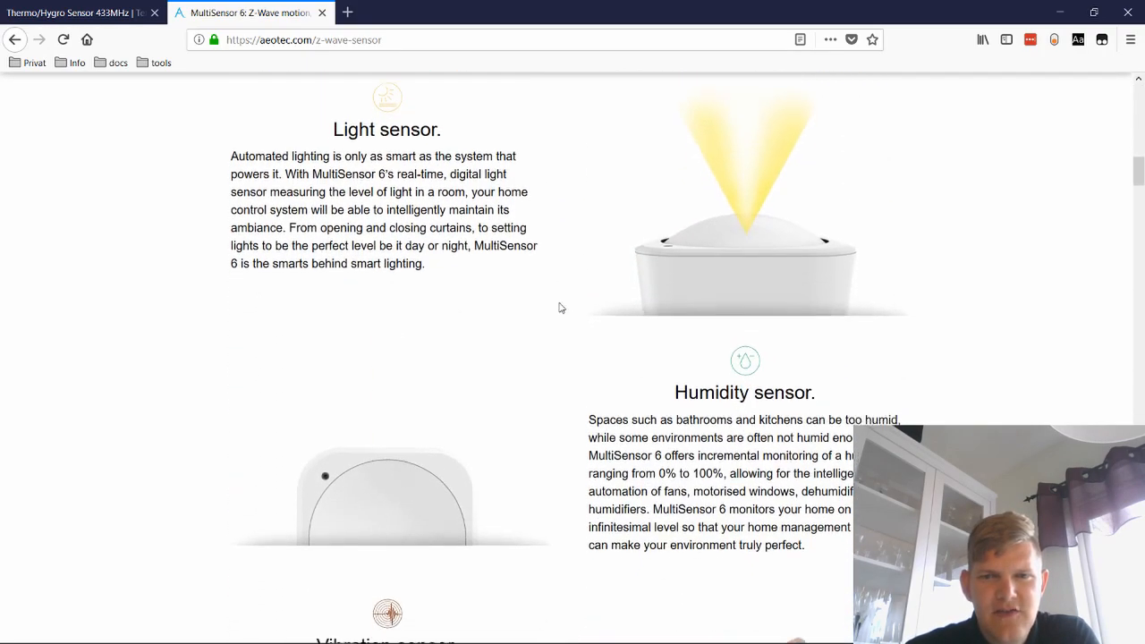
scroll(down, 3)
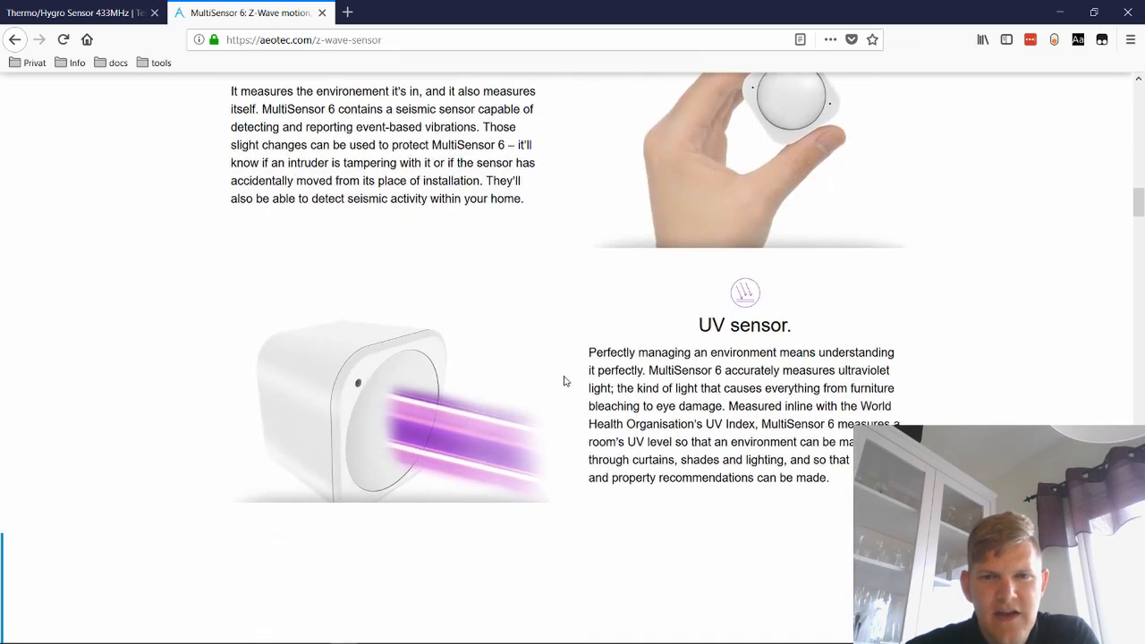
mouse_move(569, 387)
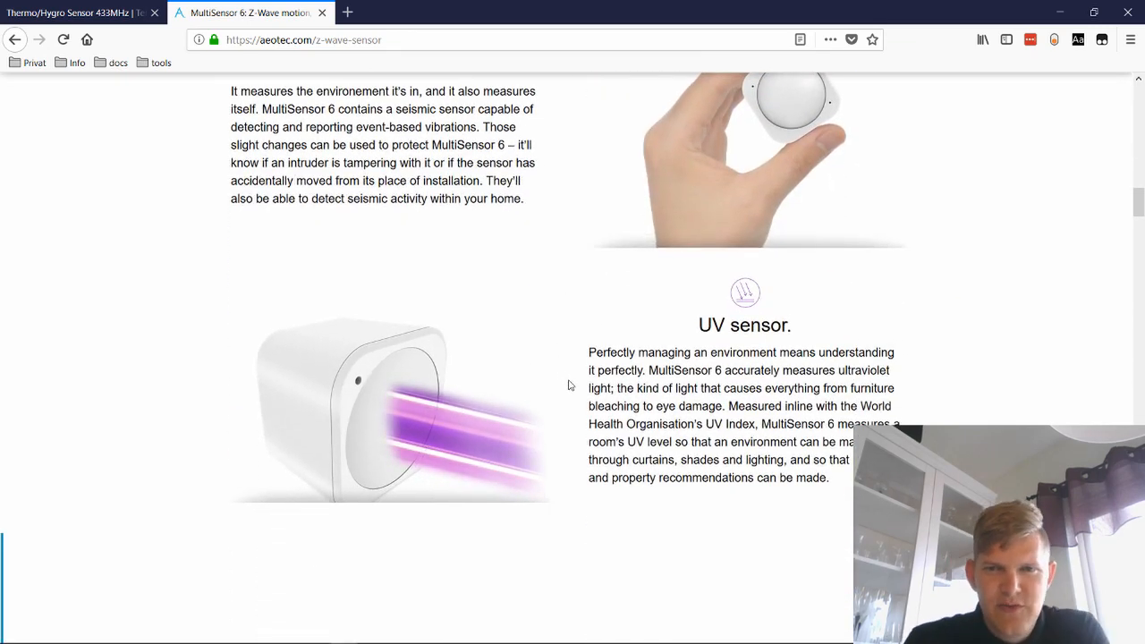
scroll(up, 3)
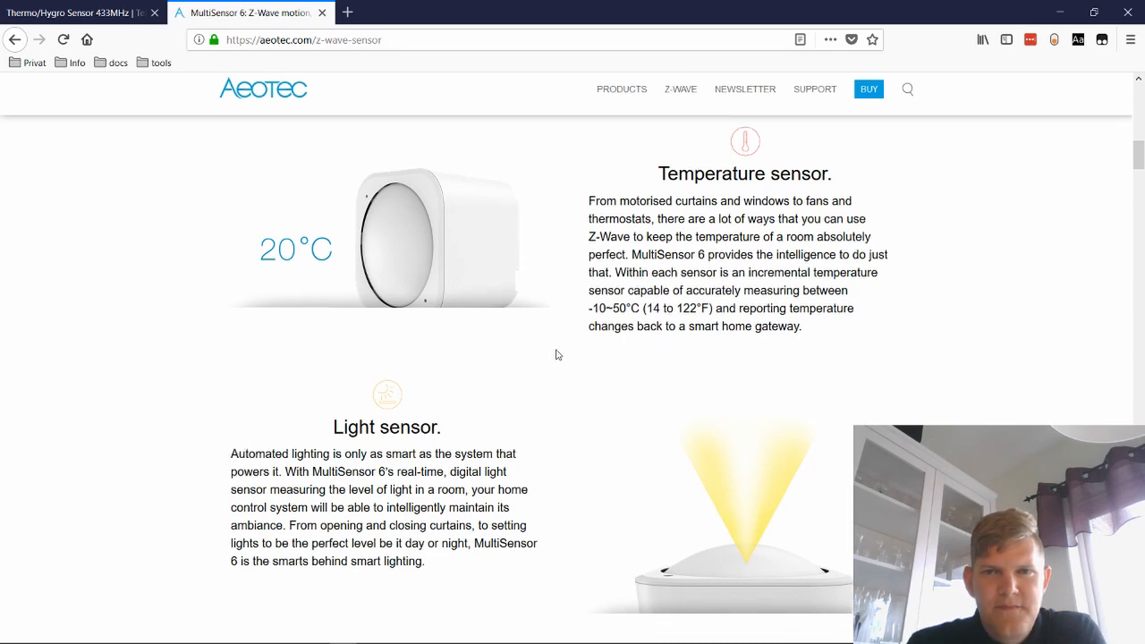
click(75, 12)
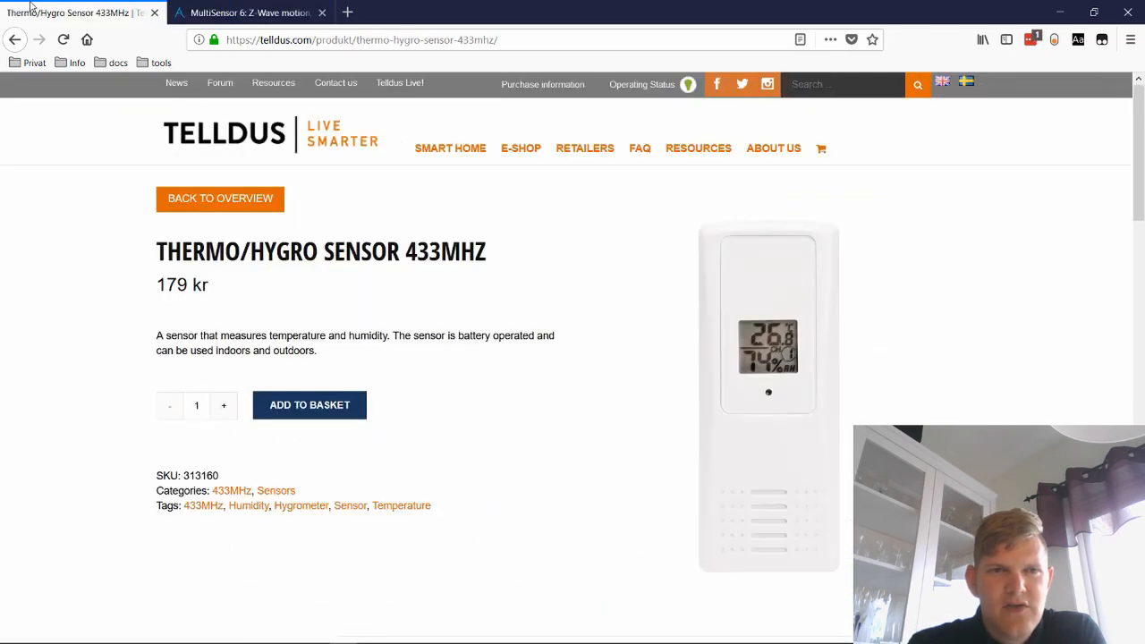
double_click(401, 337)
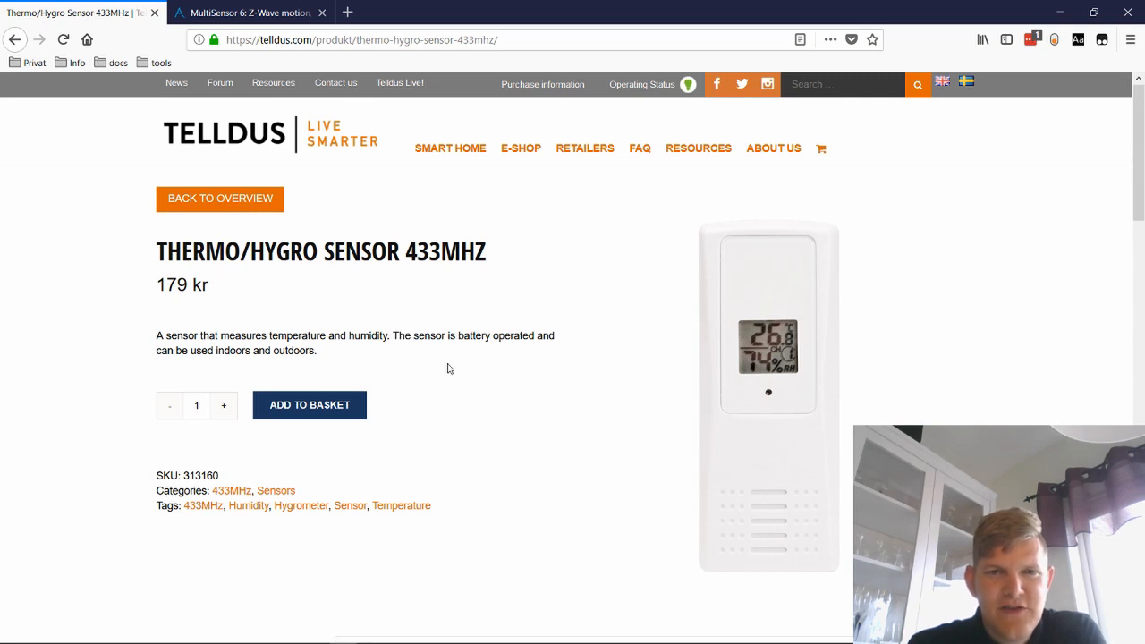
mouse_move(462, 349)
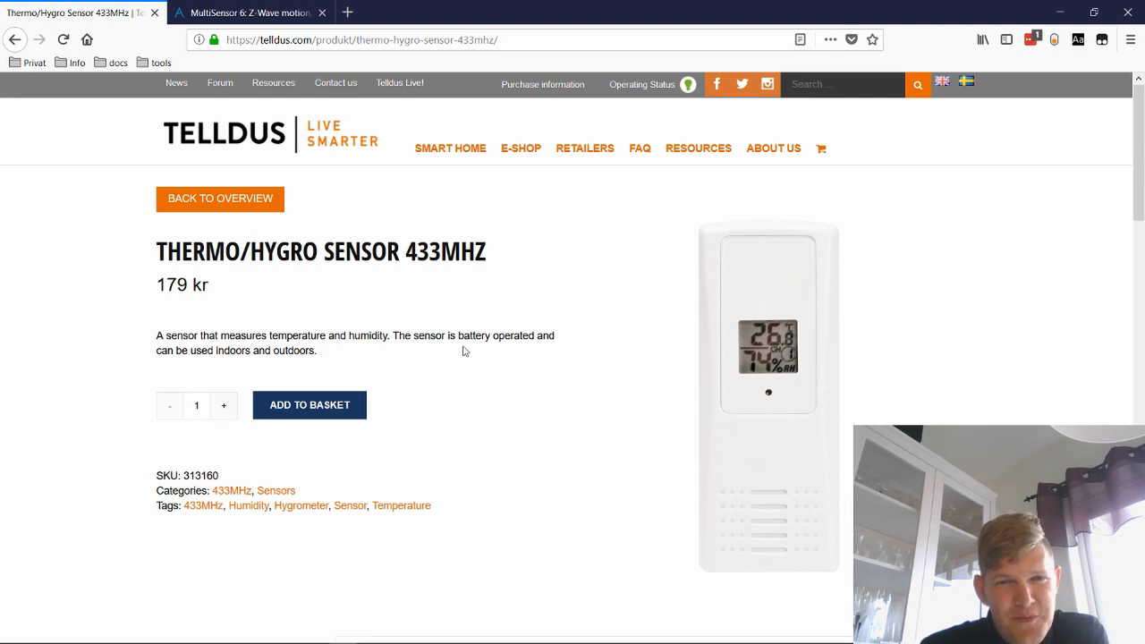
mouse_move(436, 340)
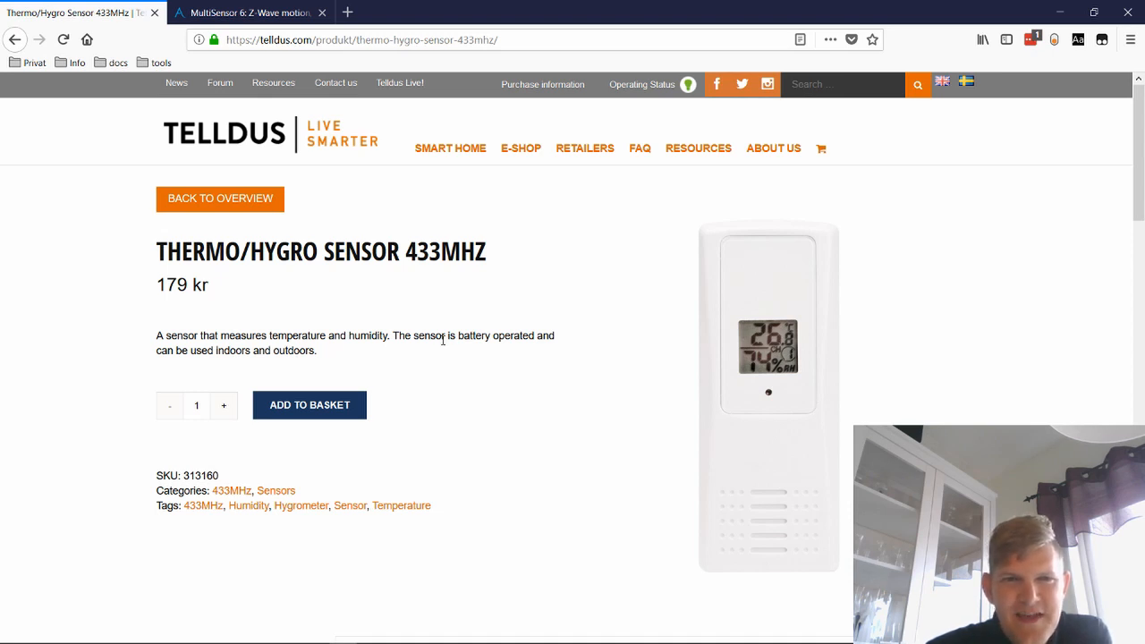
mouse_move(287, 152)
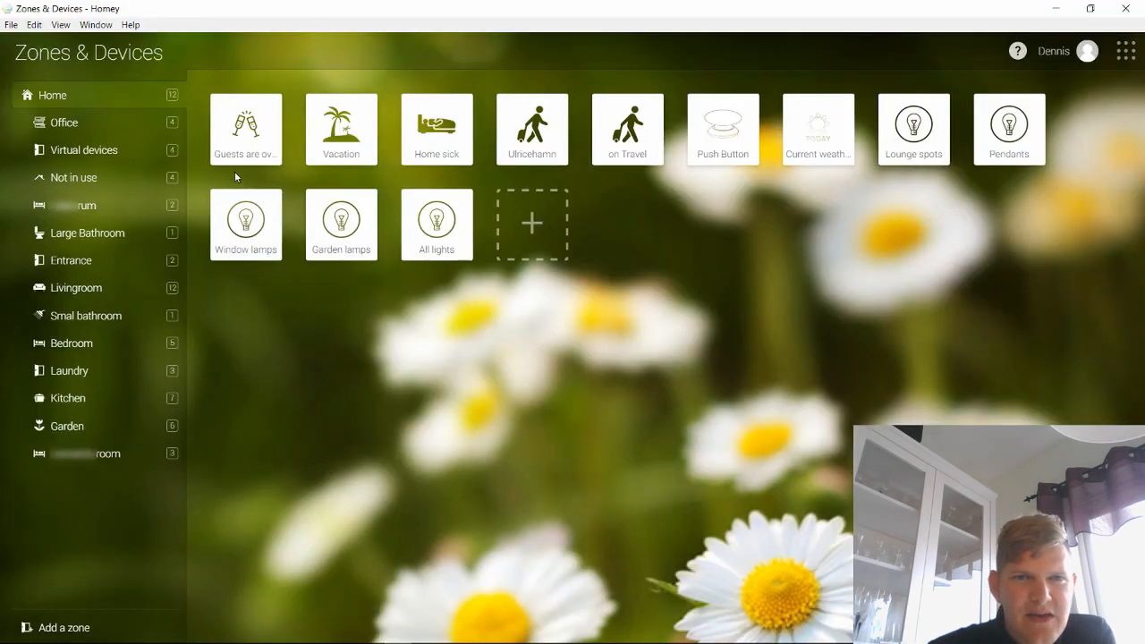
mouse_move(93, 121)
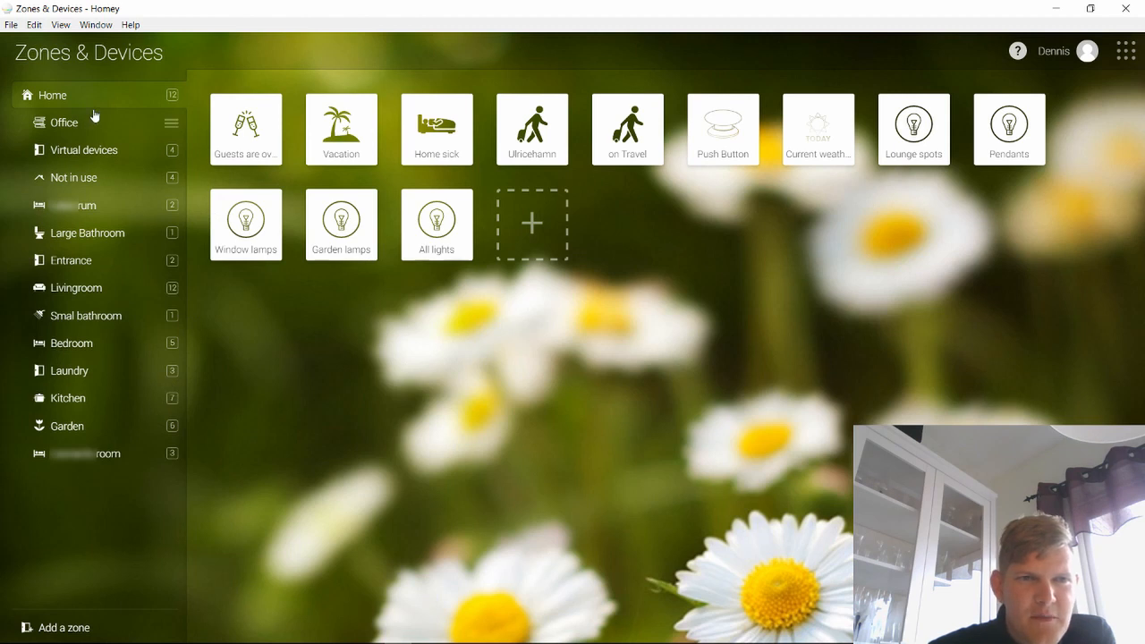
- View the Office zone's devices, then the Garden zone with its Shed, Radiator and Outdoors sensors
click(64, 122)
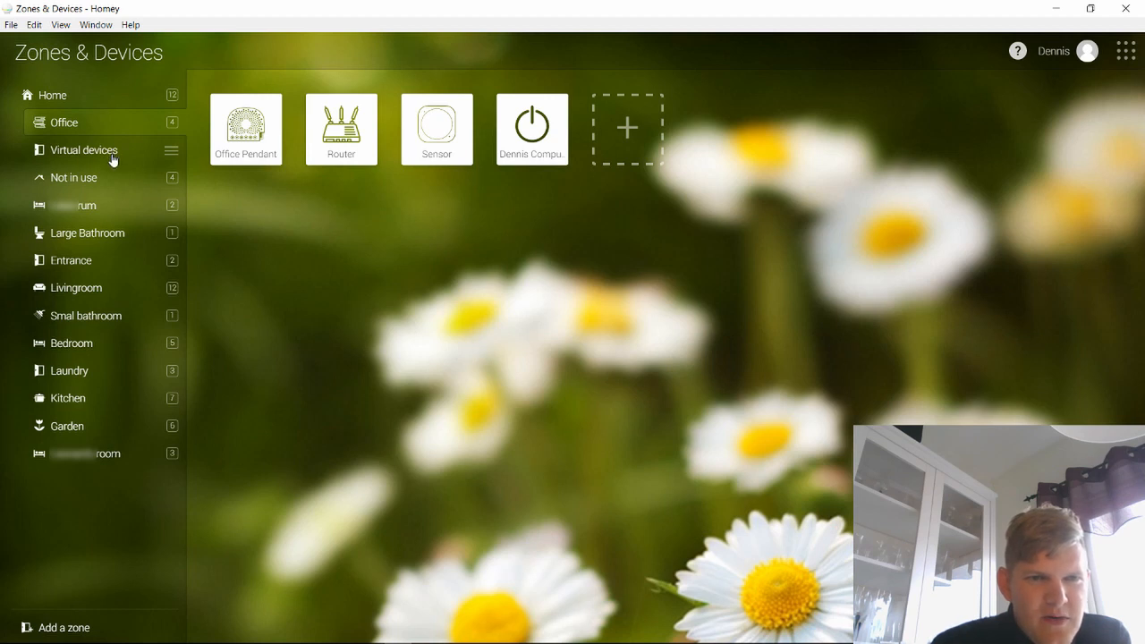
click(68, 426)
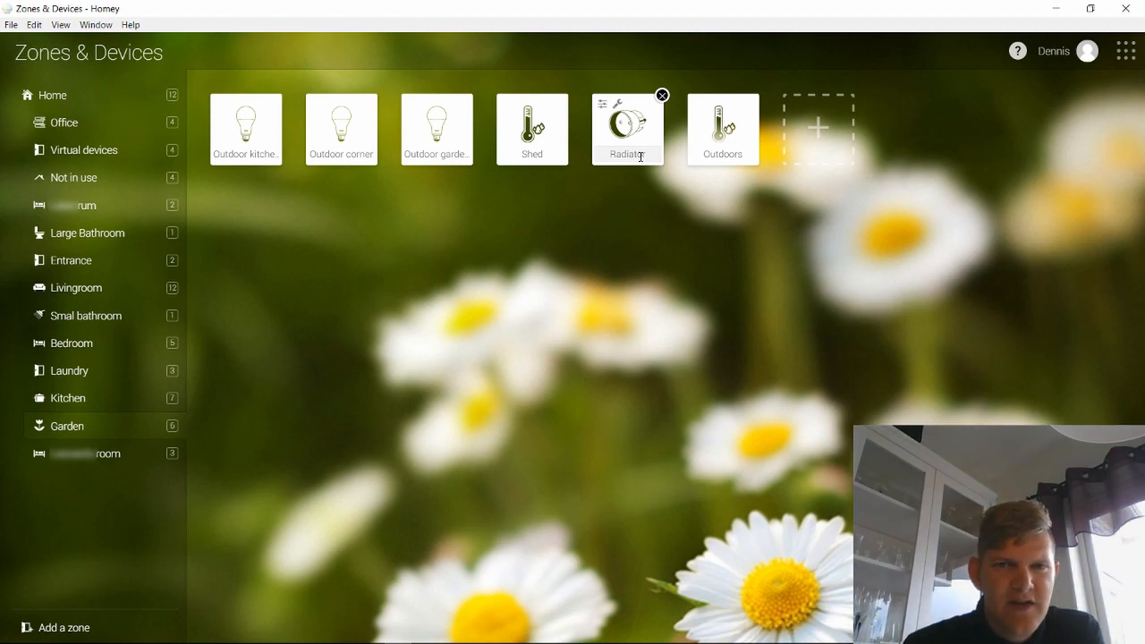
mouse_move(673, 167)
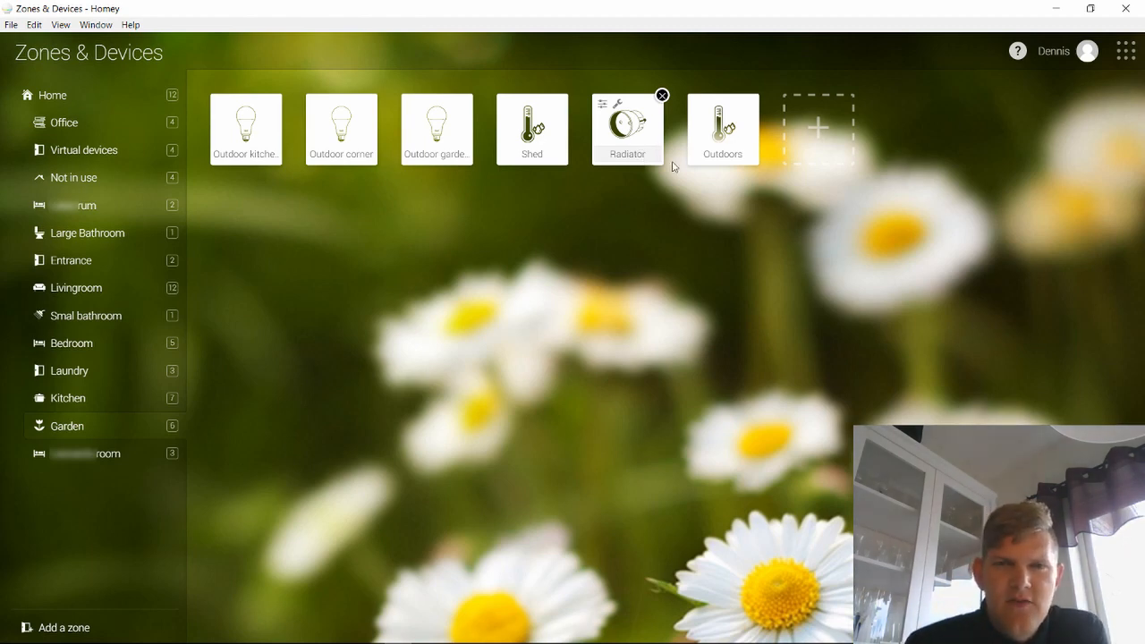
- Go to the Flow section and load the Shed Temperatur variabel flow found by searching 'shed'
click(1126, 50)
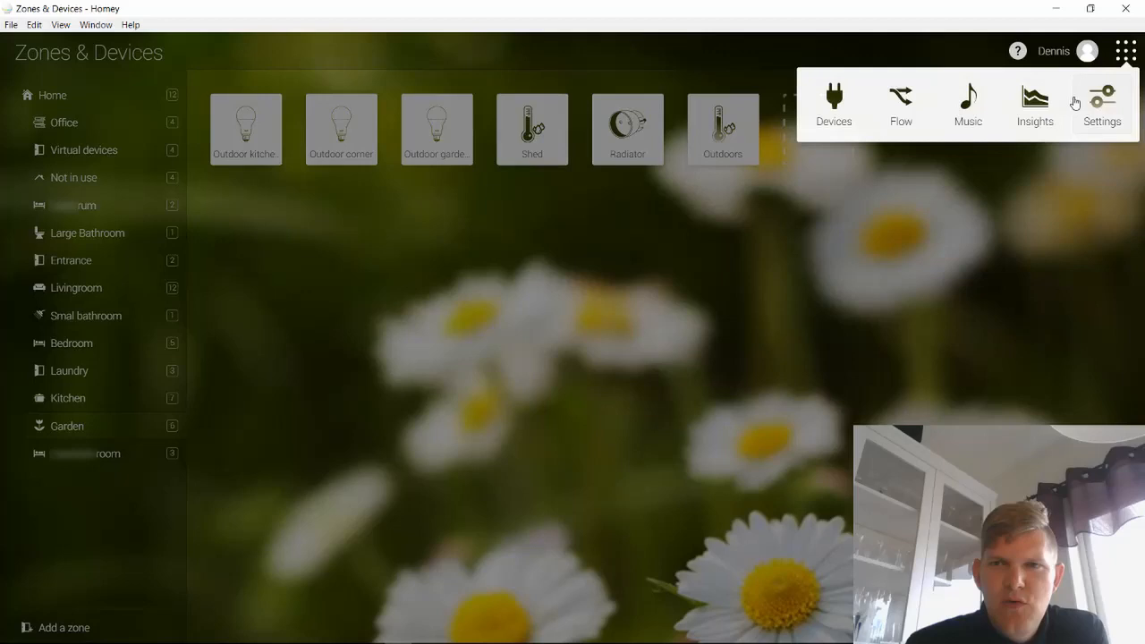
click(900, 106)
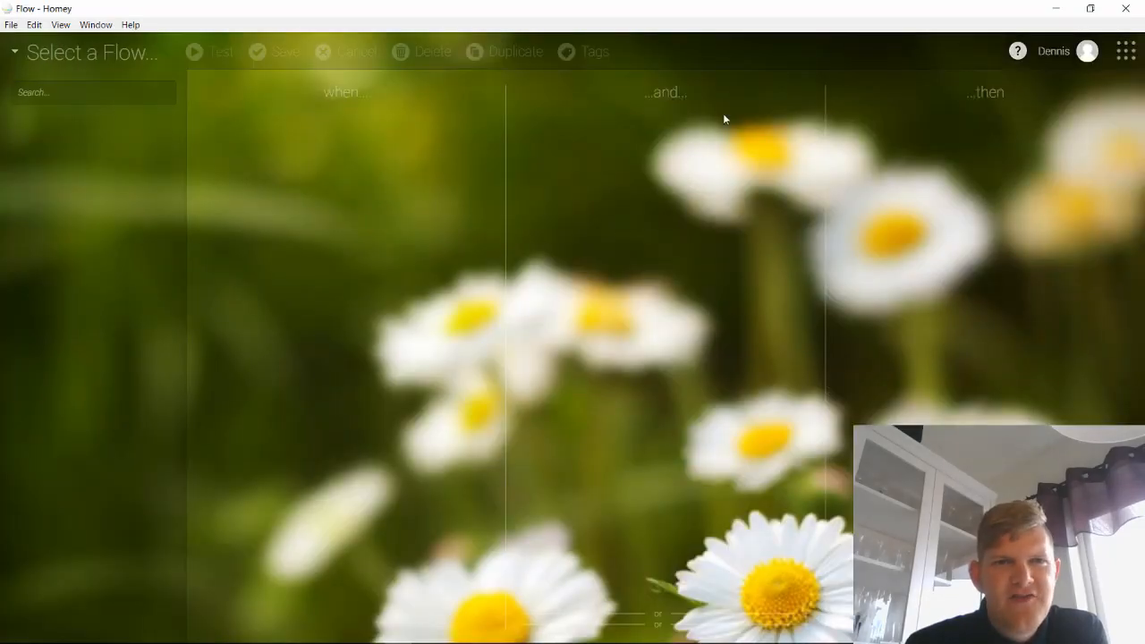
click(93, 52)
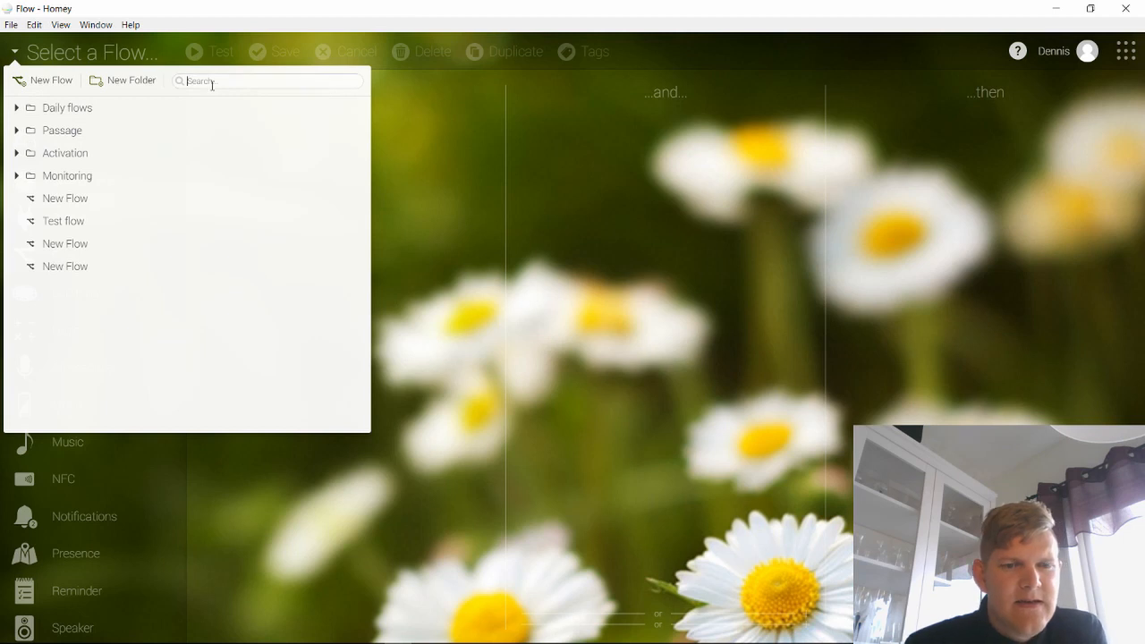
text(shed)
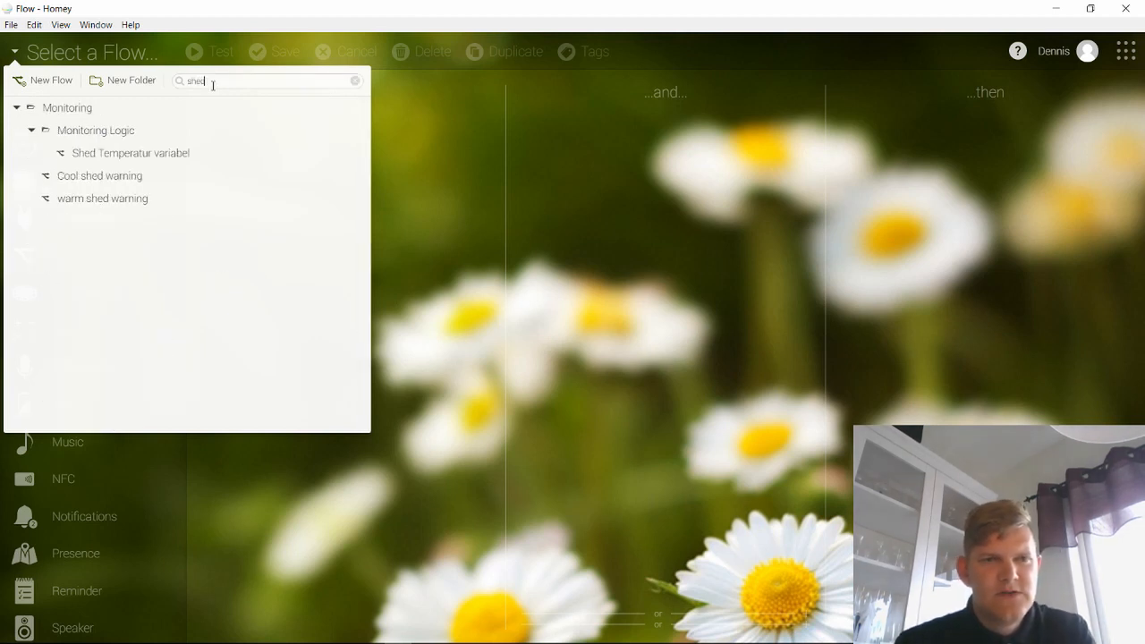
mouse_move(143, 152)
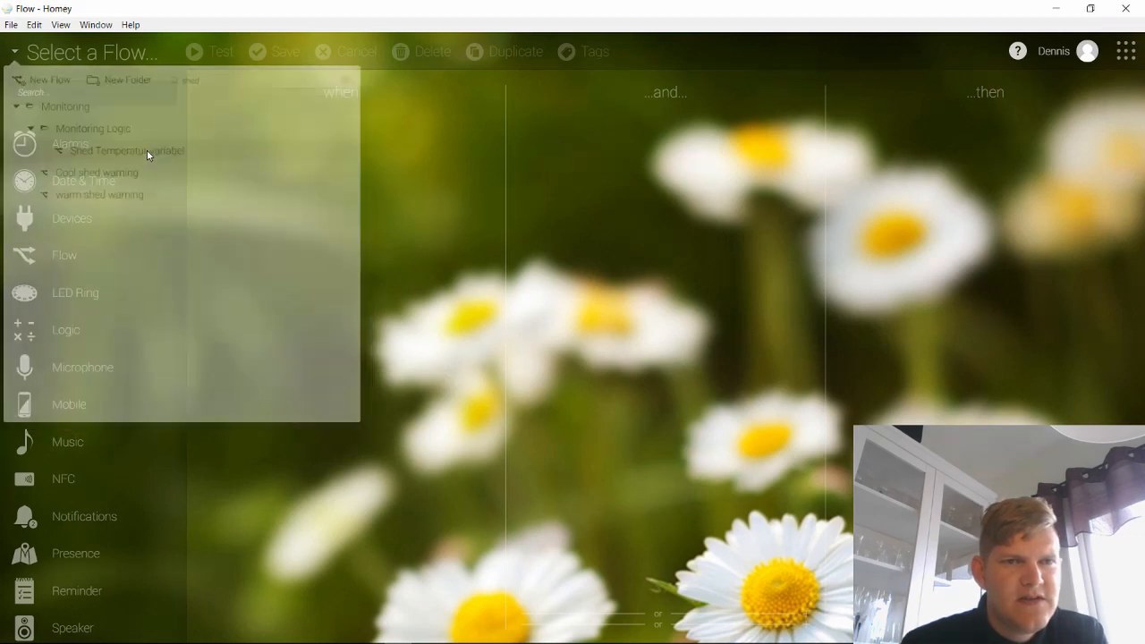
click(126, 151)
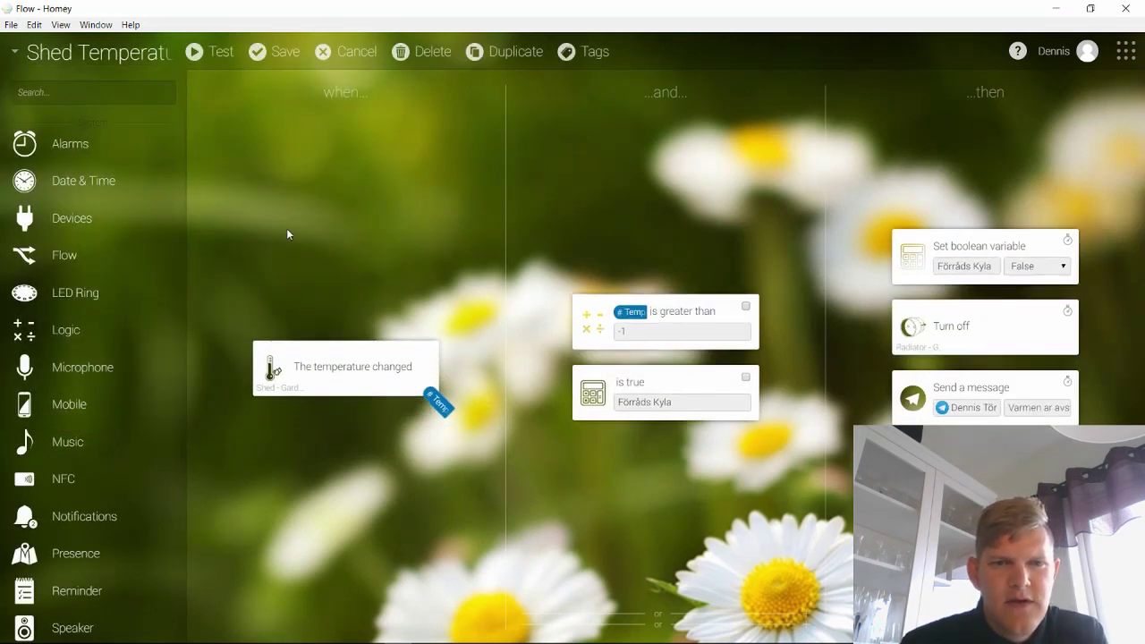
mouse_move(311, 376)
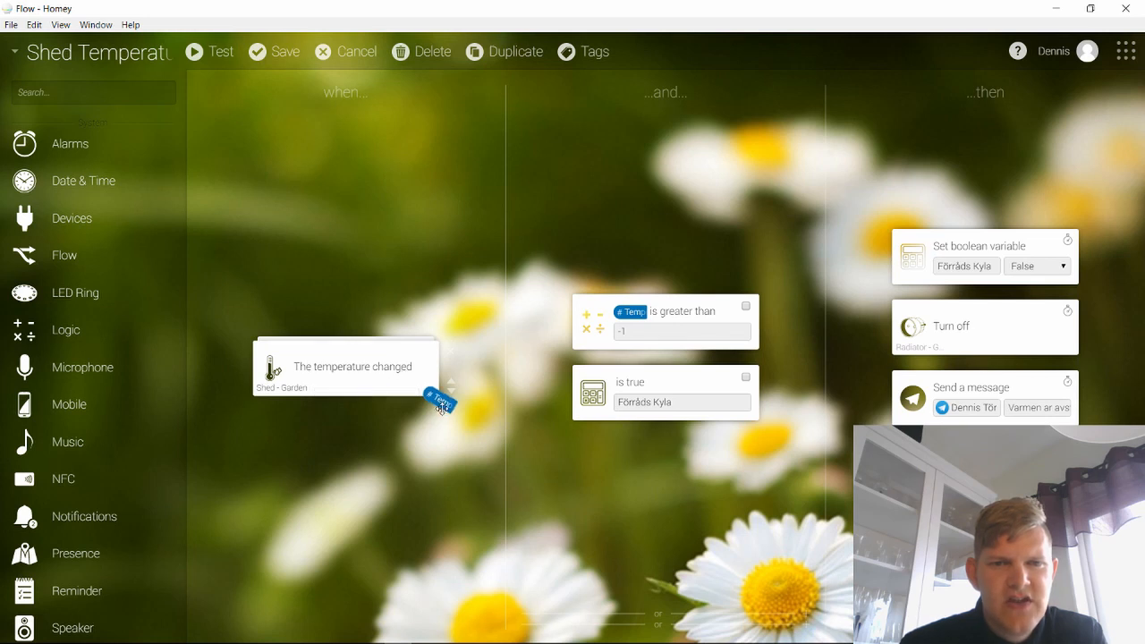
mouse_move(440, 402)
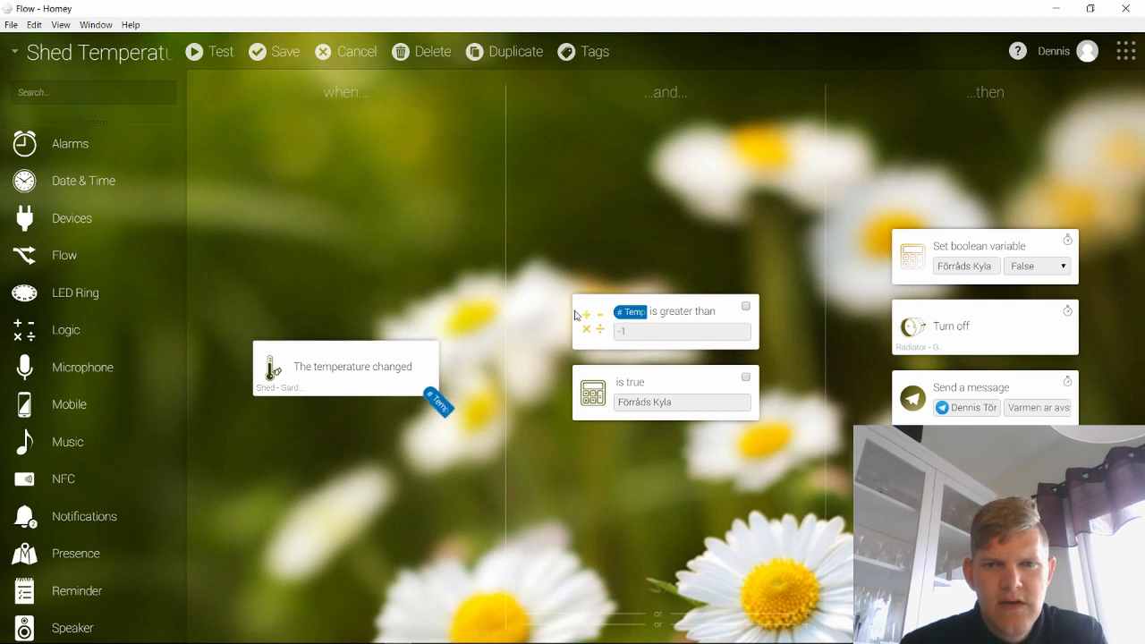
- Inspect the flow's greater-than -1 temperature condition and the Förråds Kyla boolean it sets to False
click(682, 311)
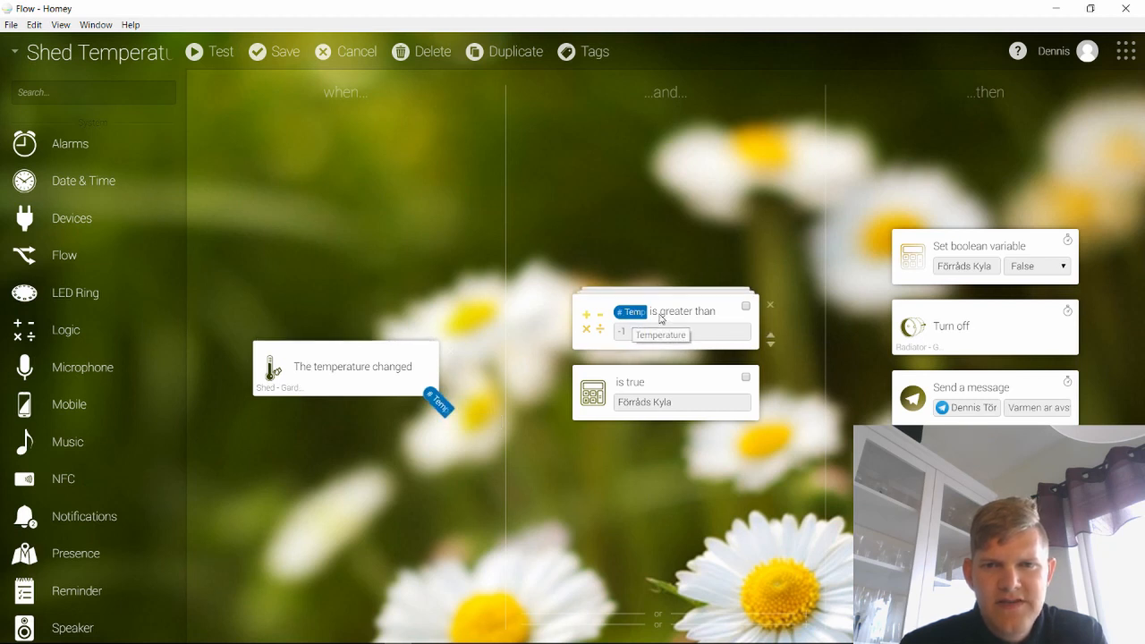
click(680, 335)
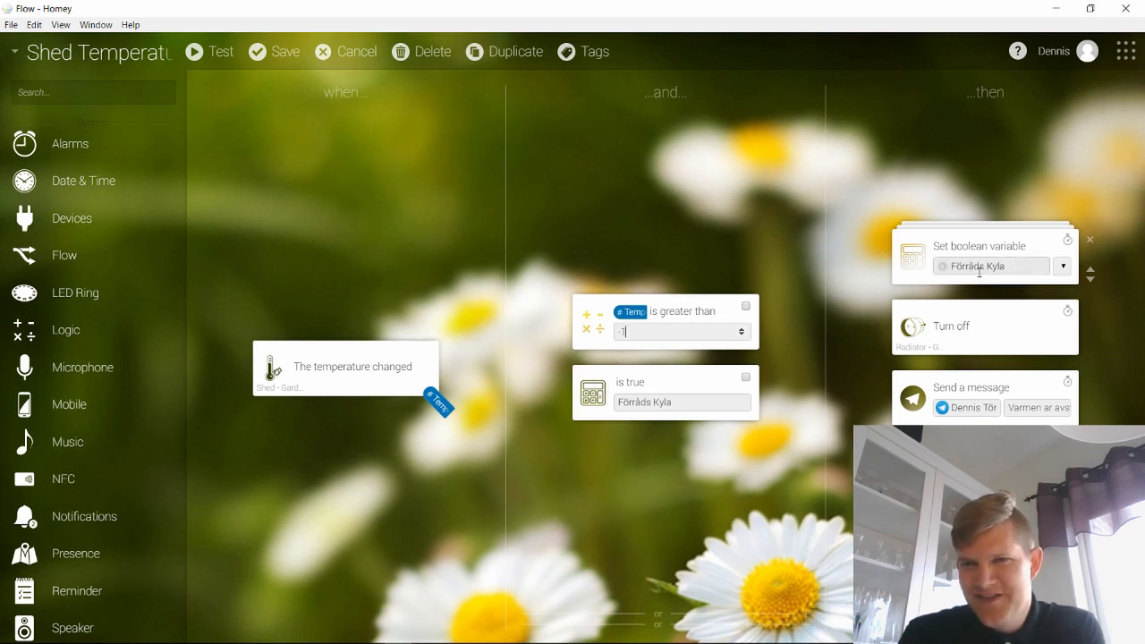
click(1063, 265)
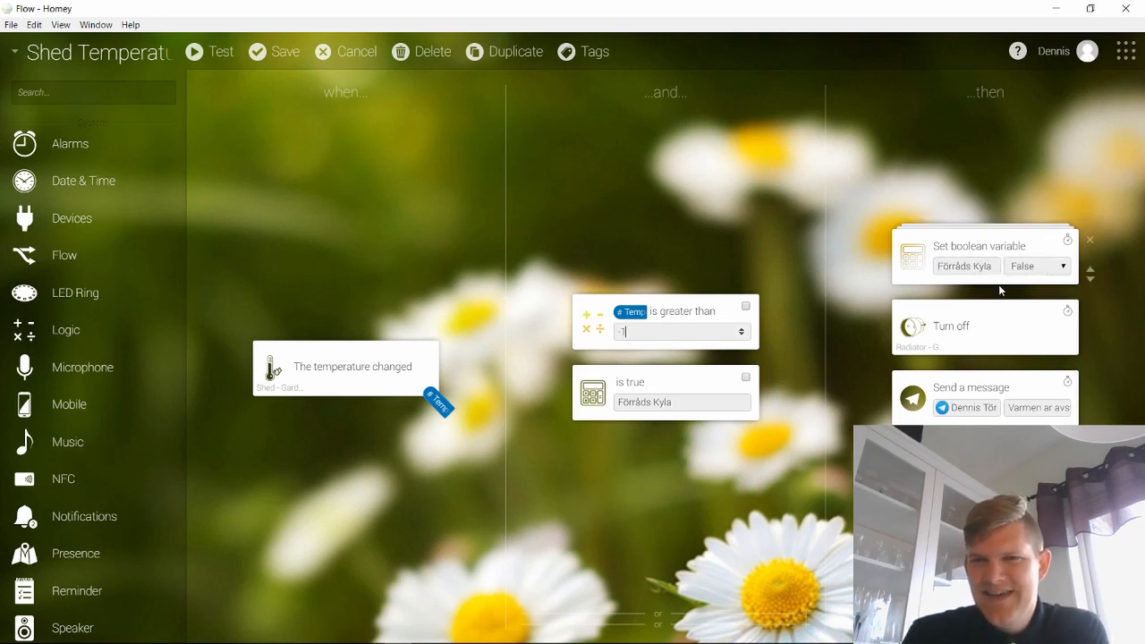
mouse_move(1024, 285)
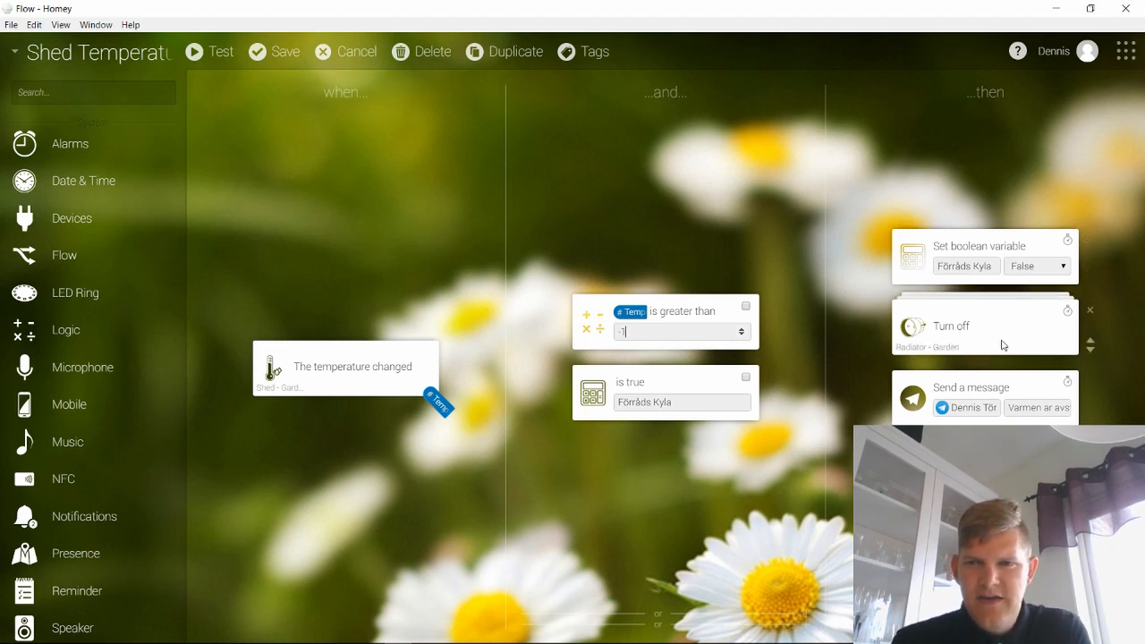
mouse_move(1002, 394)
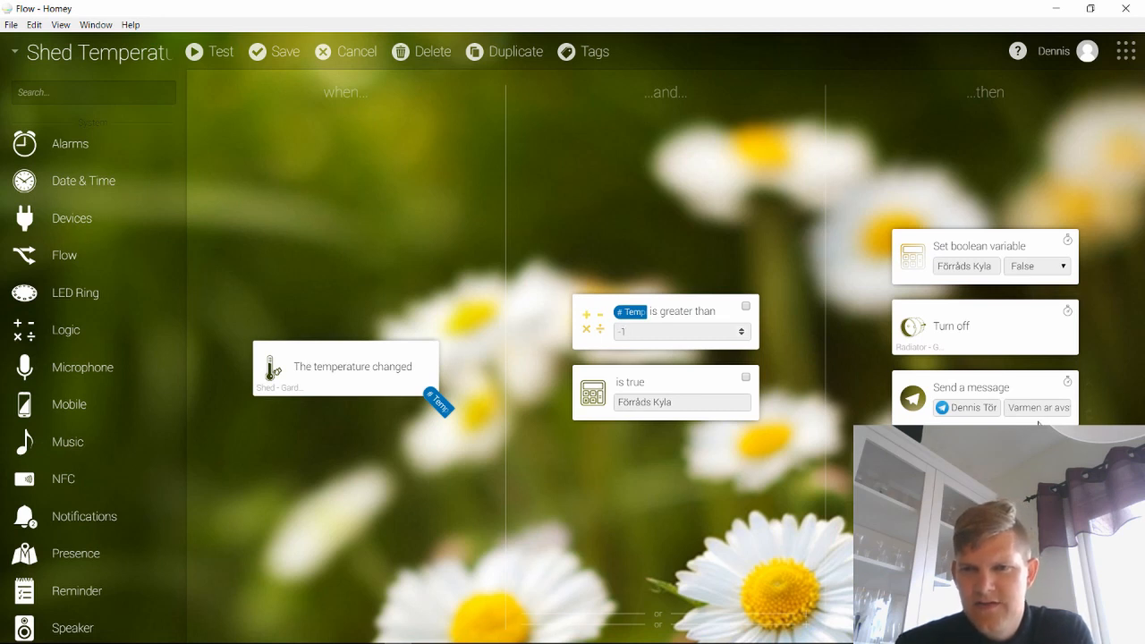
click(680, 331)
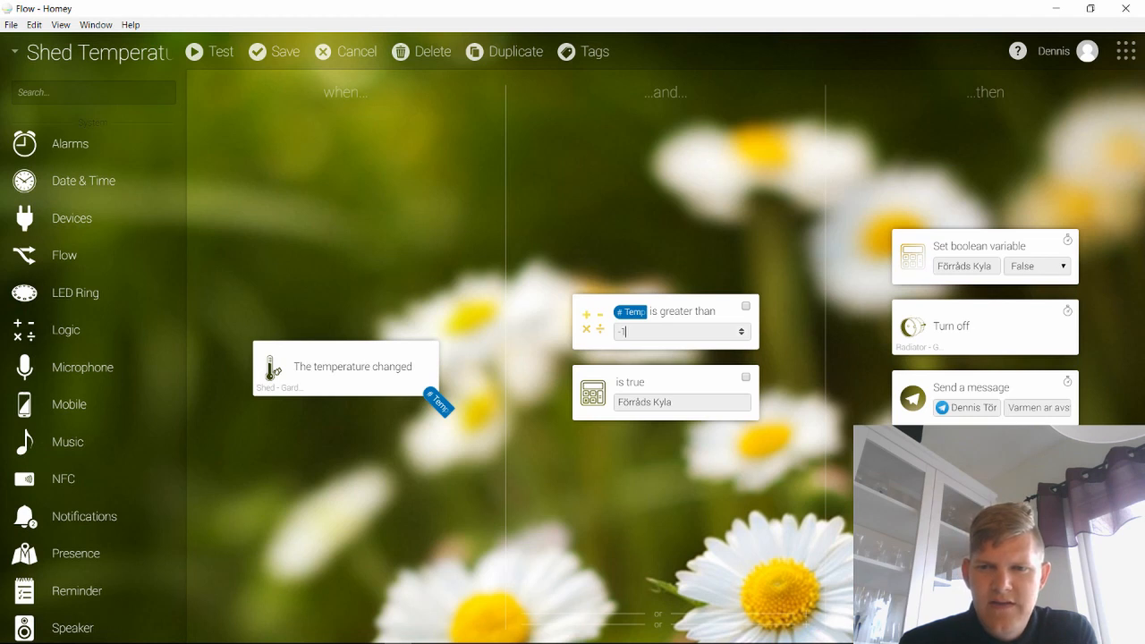
mouse_move(503, 273)
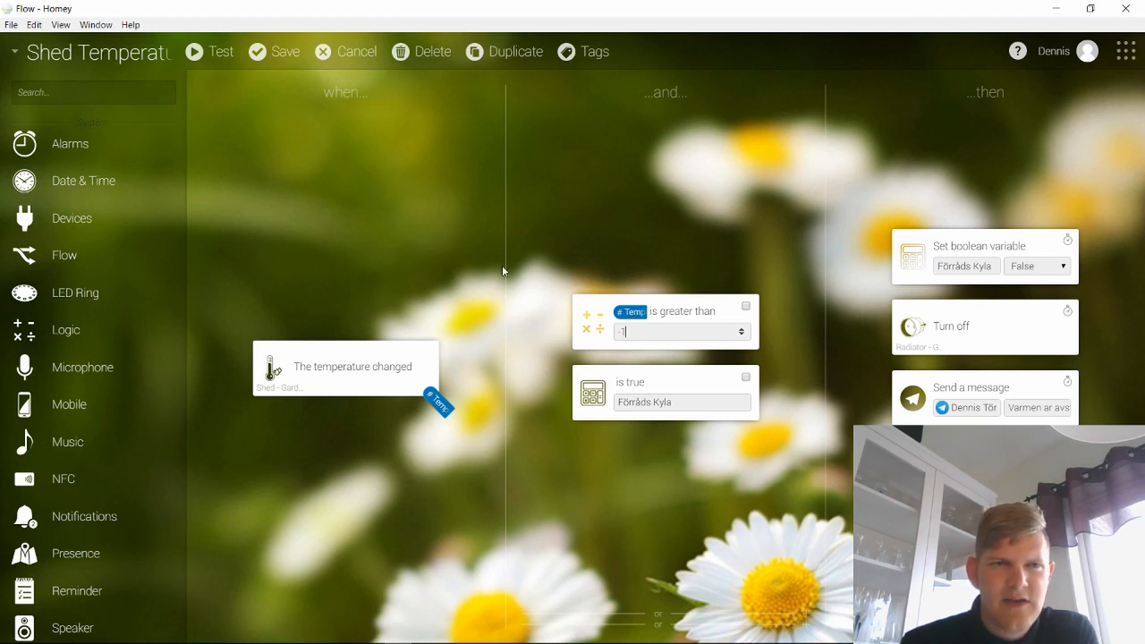
mouse_move(644, 290)
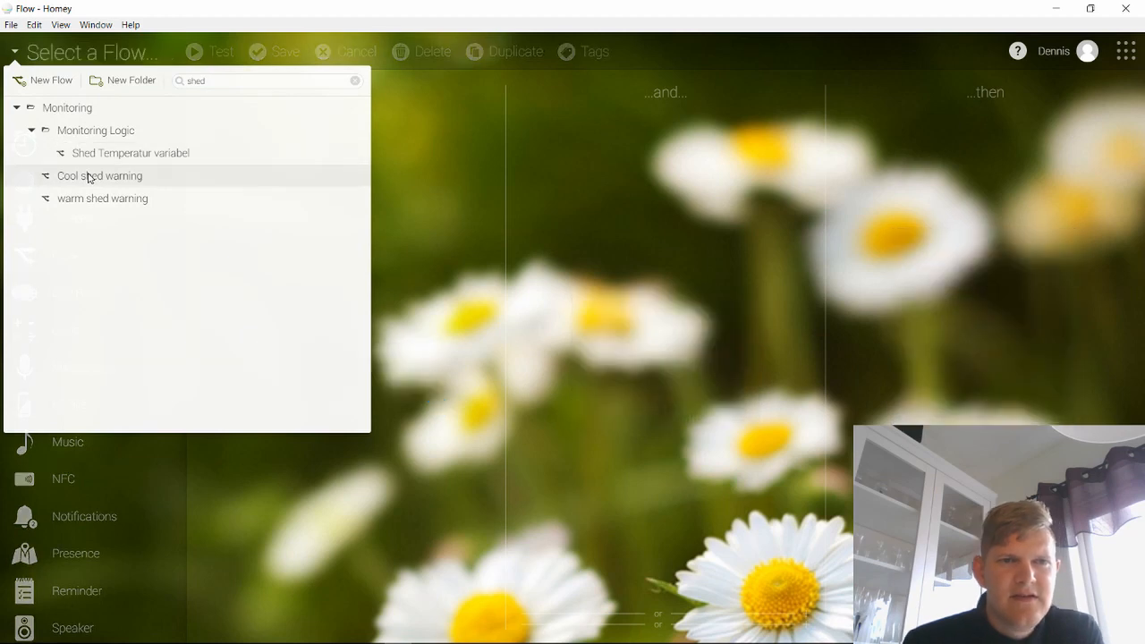
- Load the Cool shed warning flow and inspect its temperature condition, the variable it sets and its warning message text
click(99, 175)
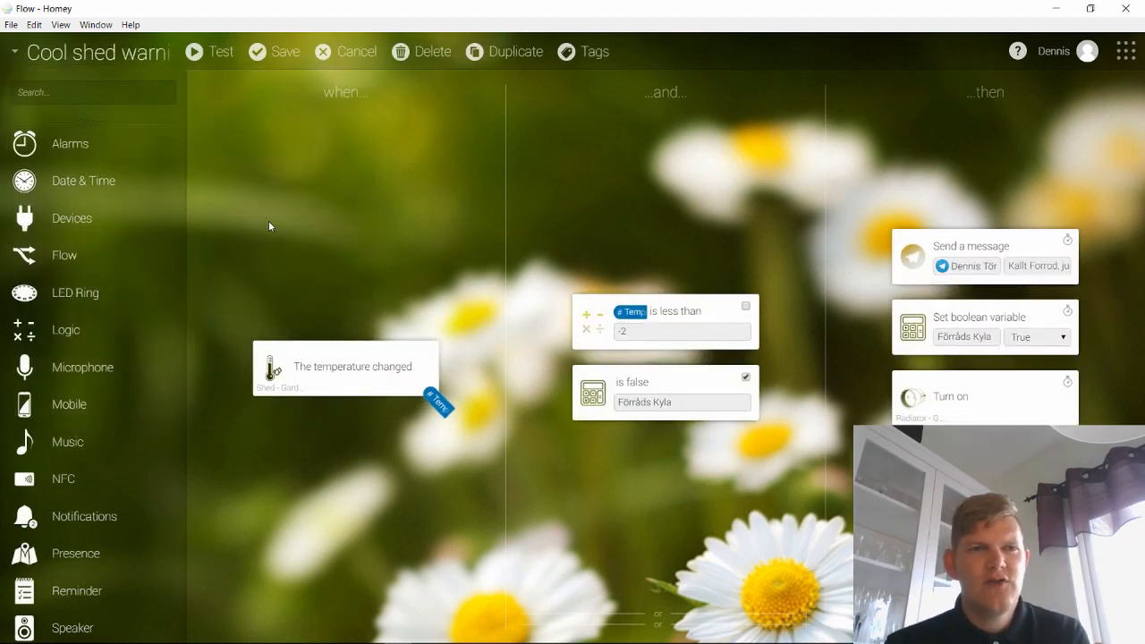
mouse_move(326, 276)
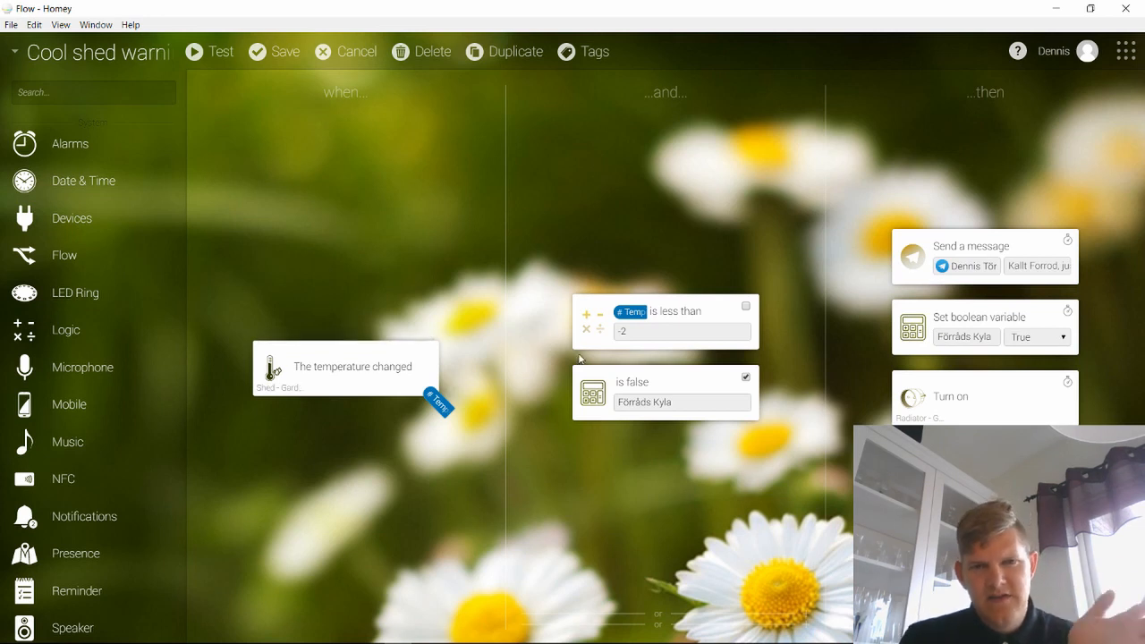
click(668, 329)
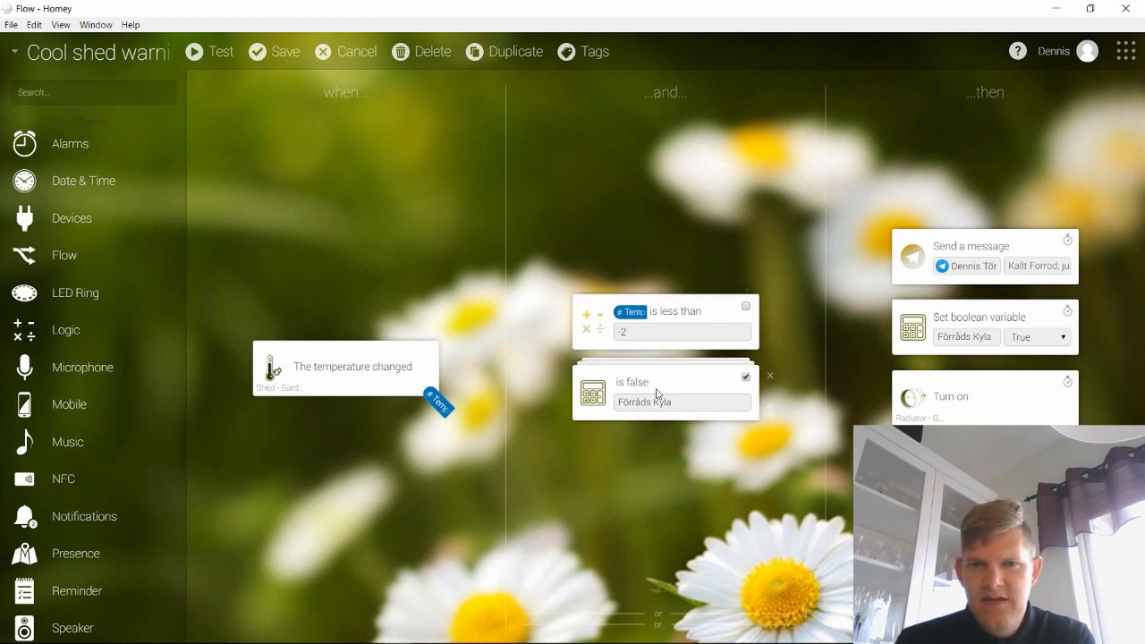
click(683, 401)
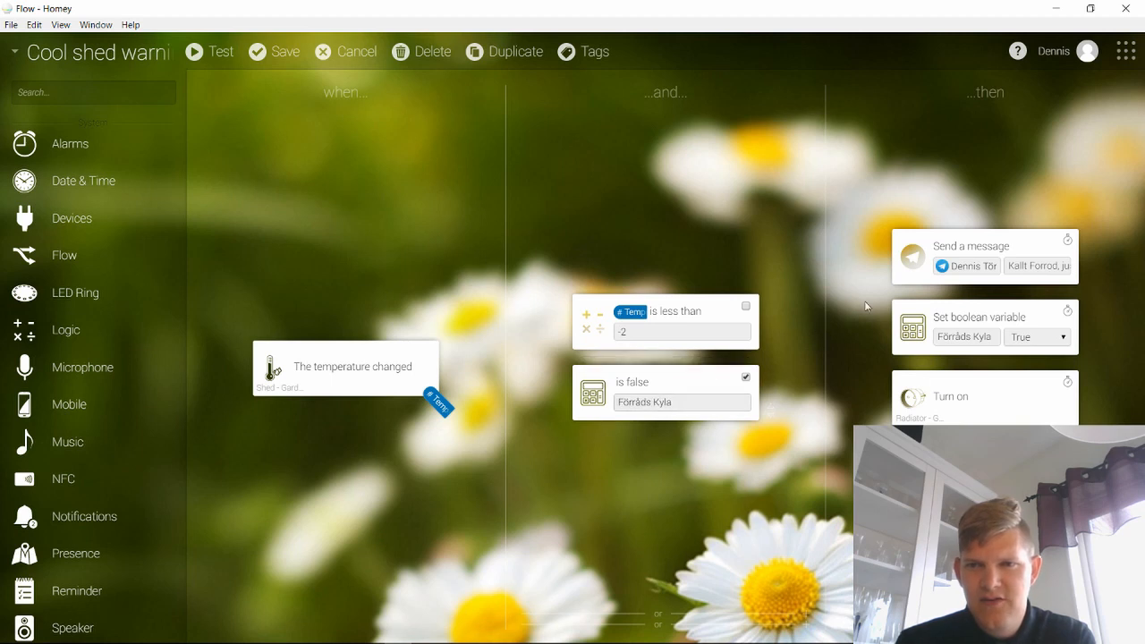
click(1036, 336)
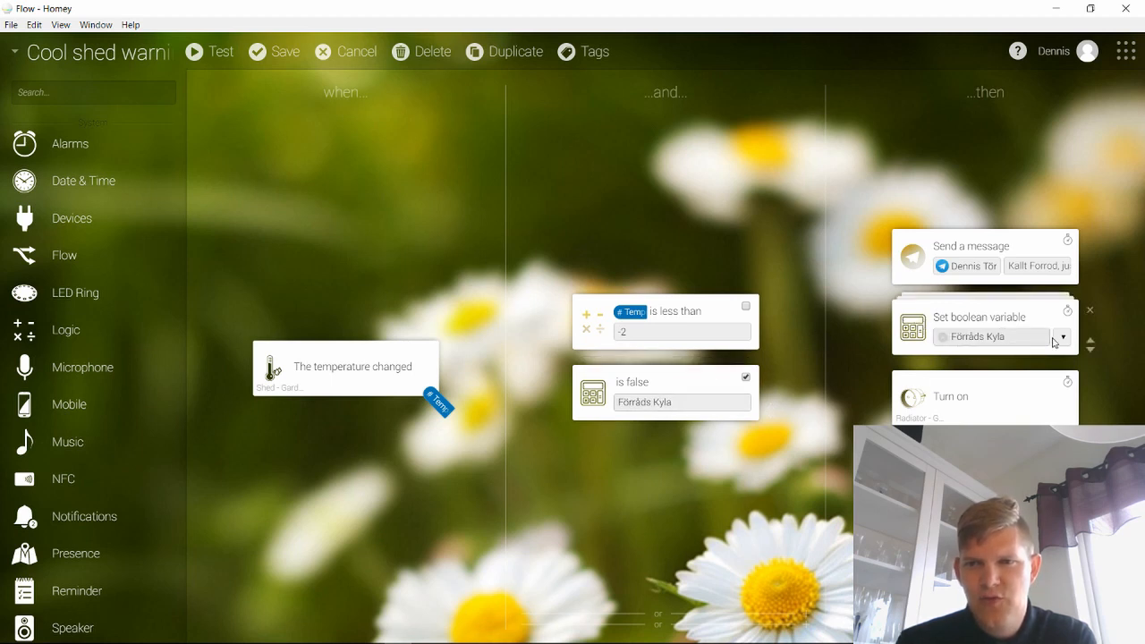
click(1063, 337)
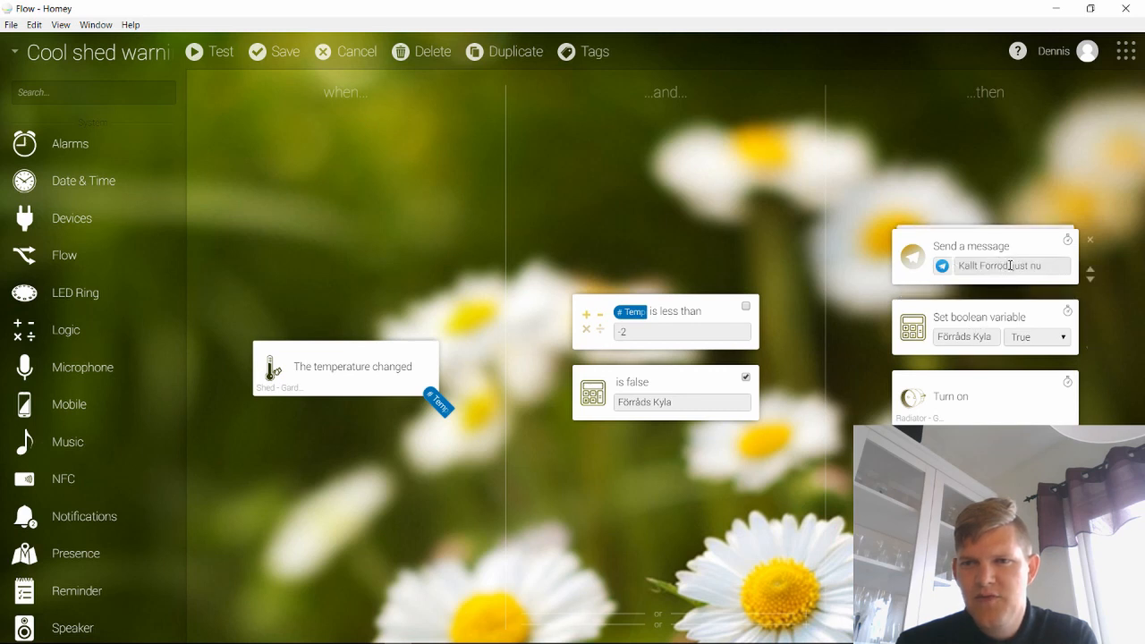
text(,)
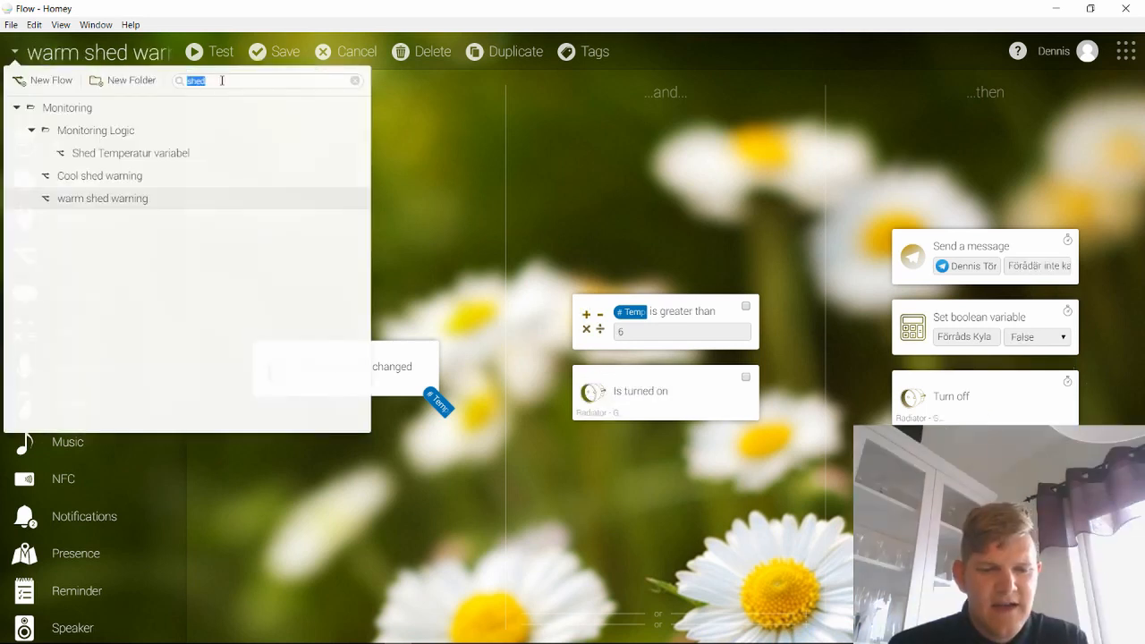
- Load the extreme Temp warning flow via search 'ext' and inspect its trigger sensor and lower temperature threshold
text(ext)
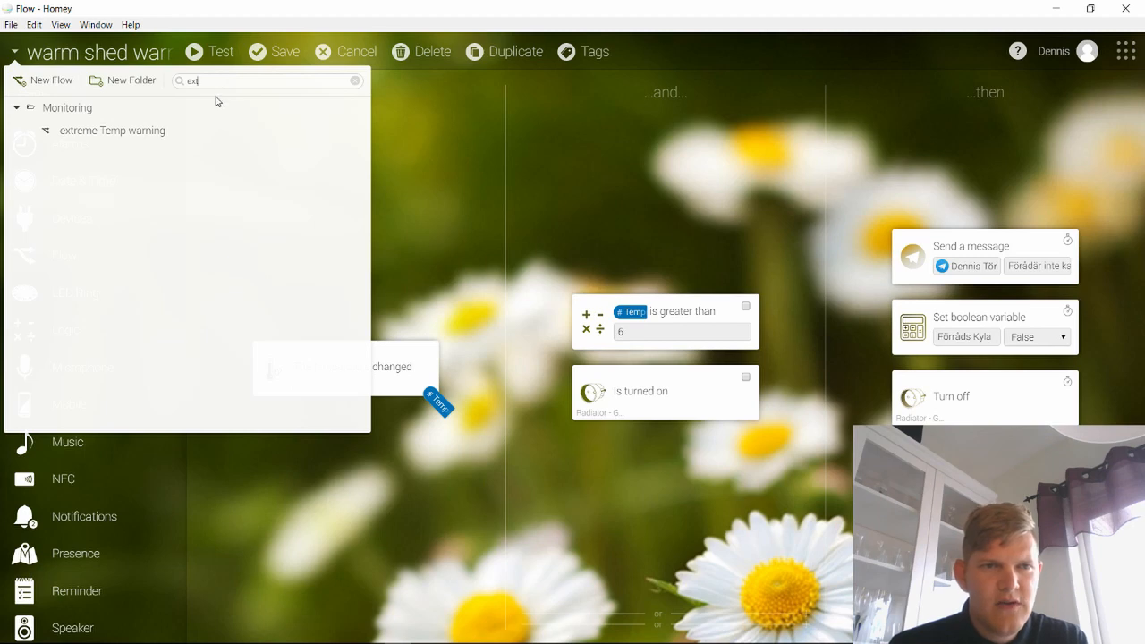
click(111, 130)
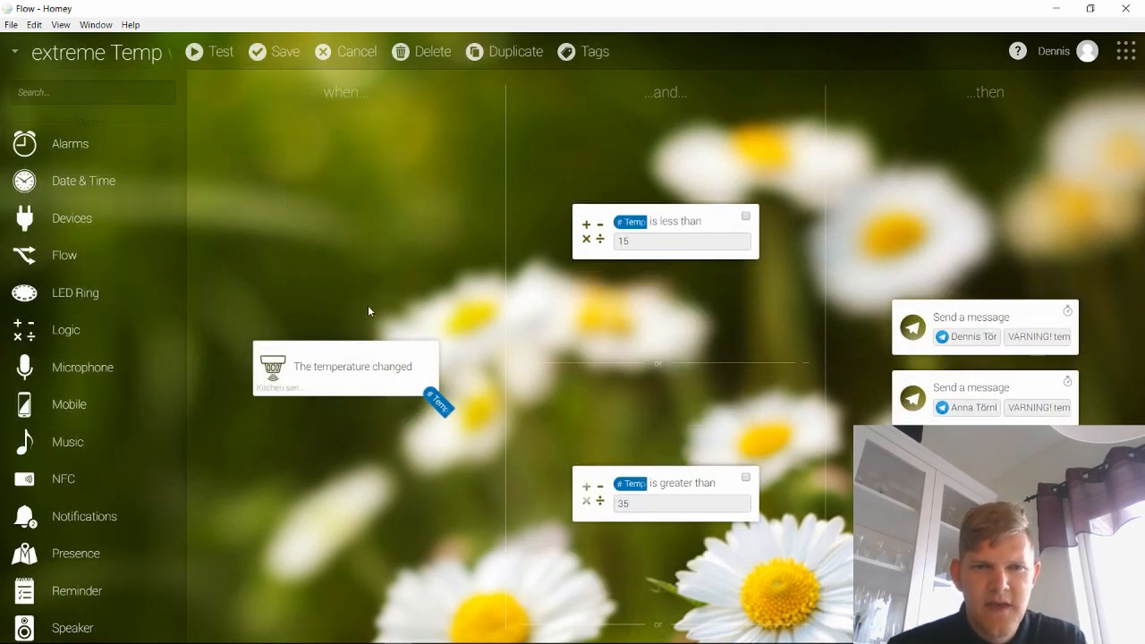
mouse_move(349, 374)
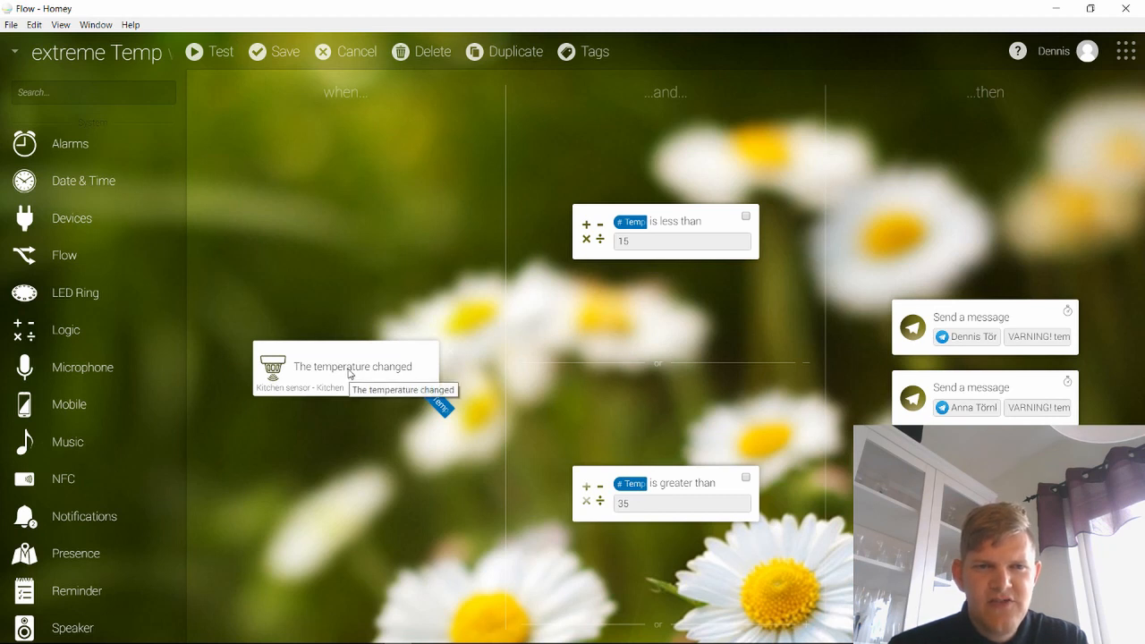
click(680, 242)
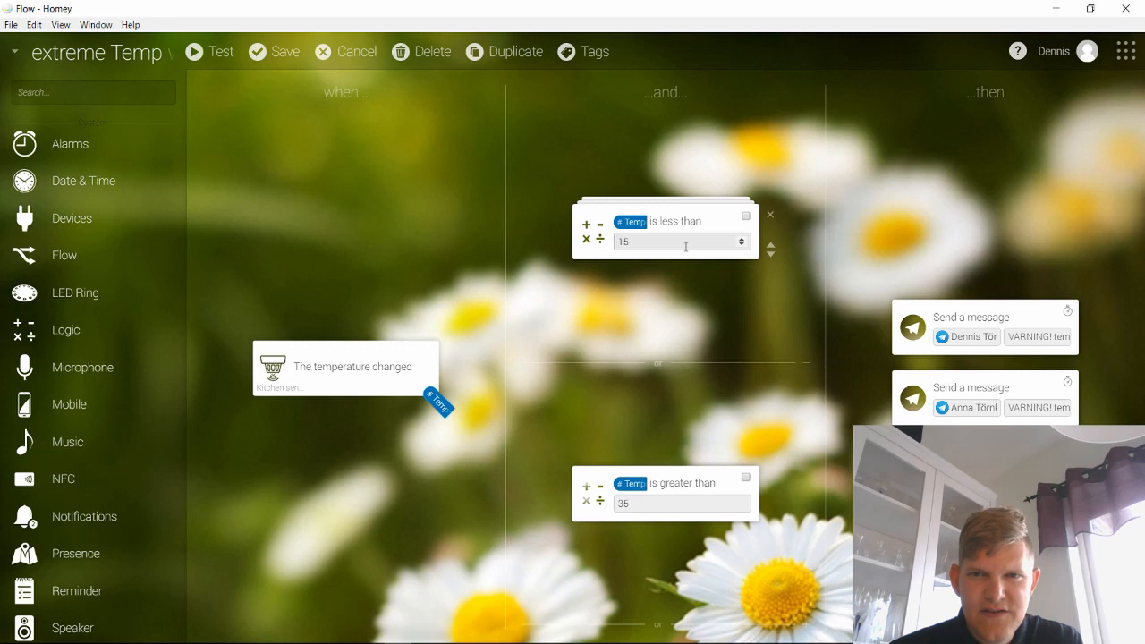
click(678, 503)
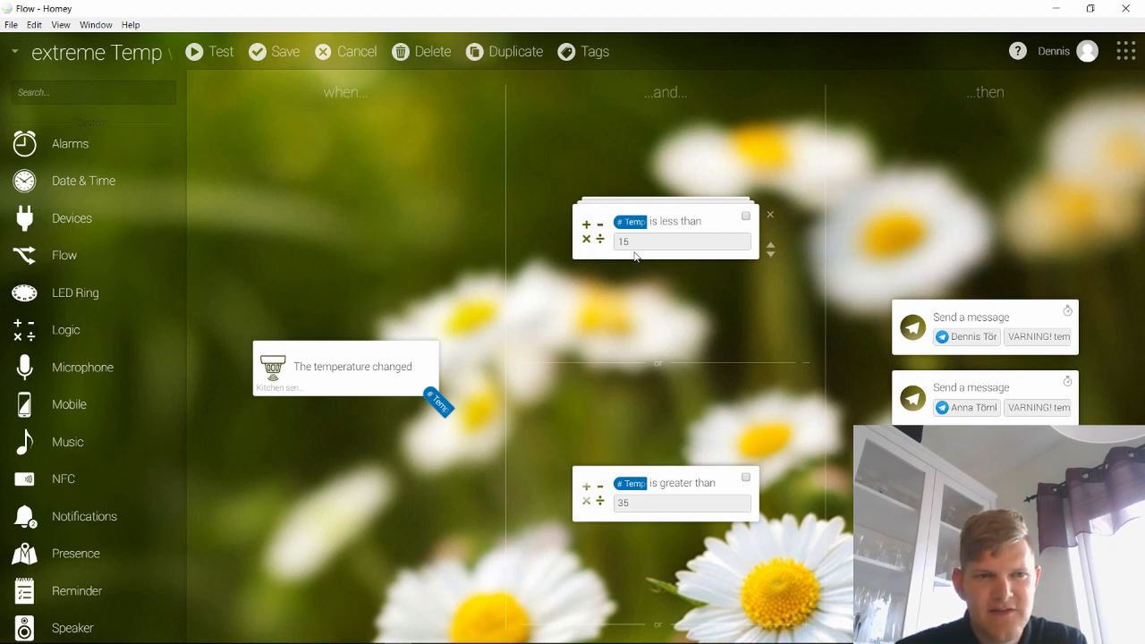
click(680, 503)
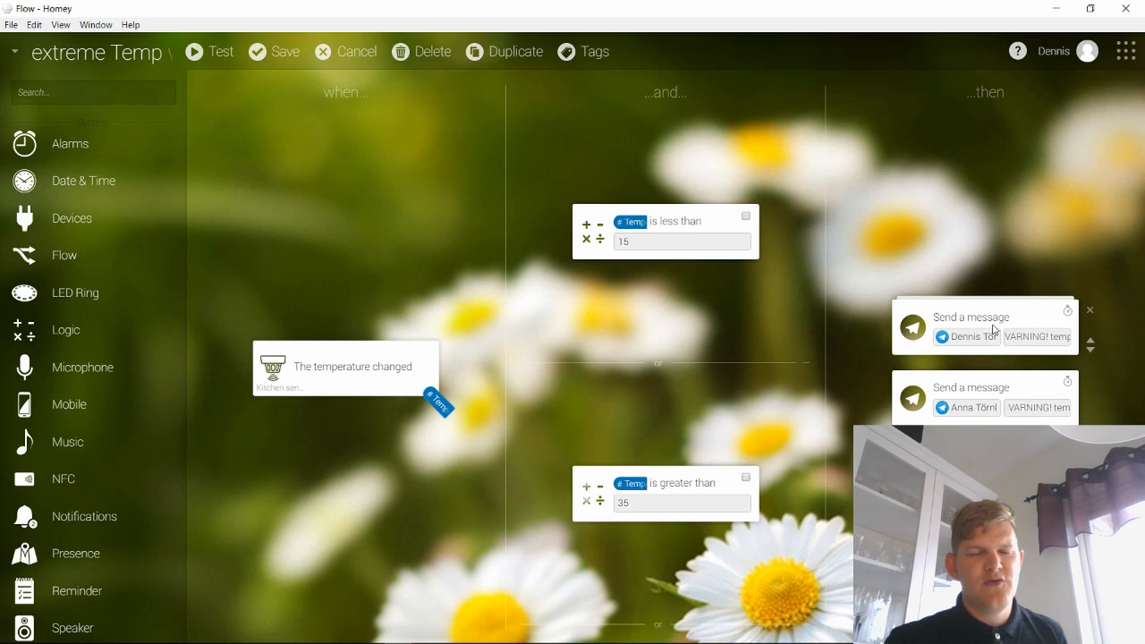
mouse_move(531, 81)
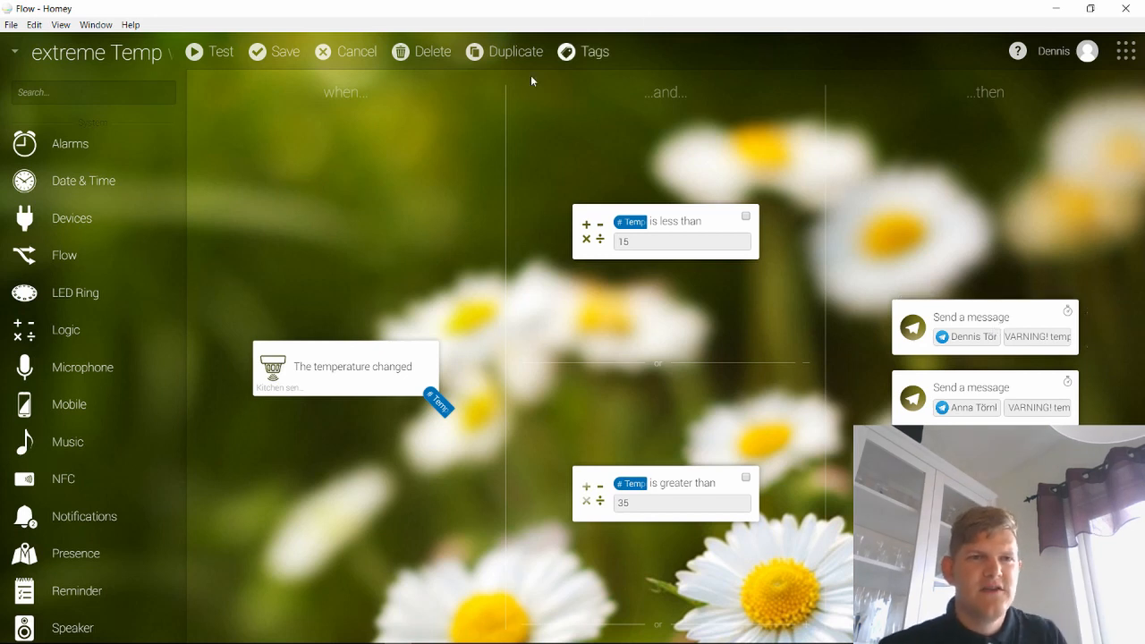
click(15, 54)
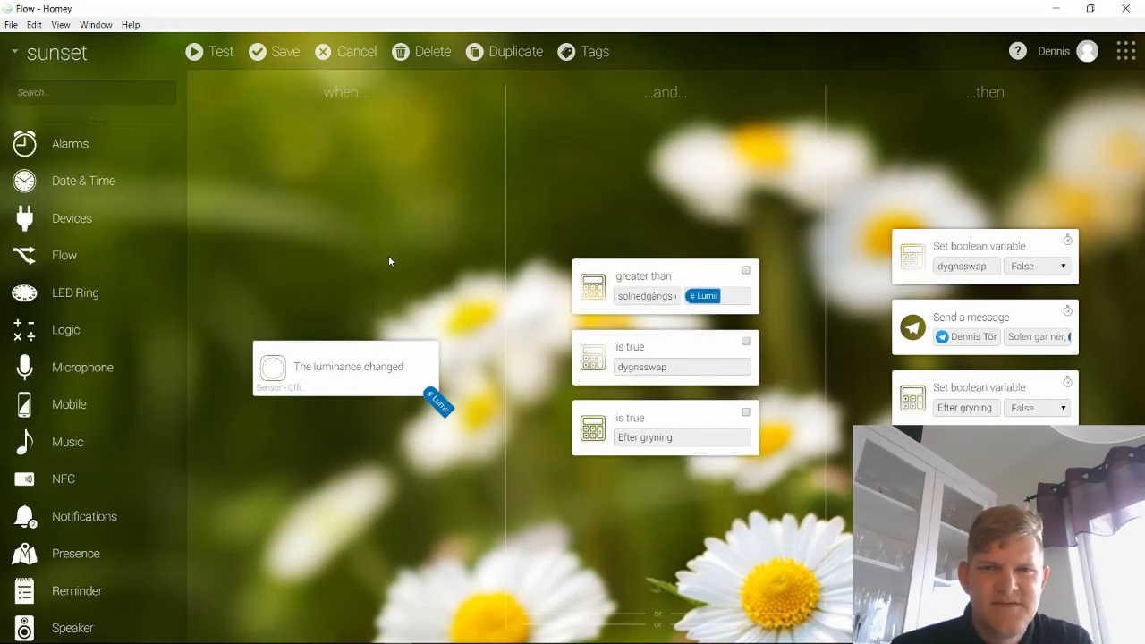
mouse_move(374, 254)
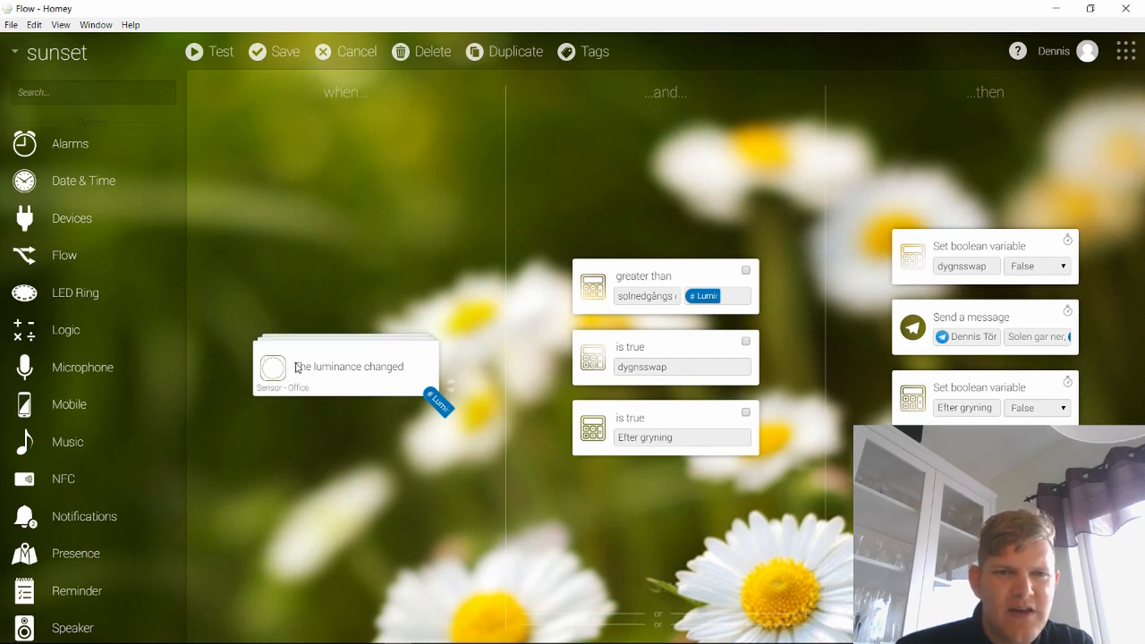
mouse_move(438, 398)
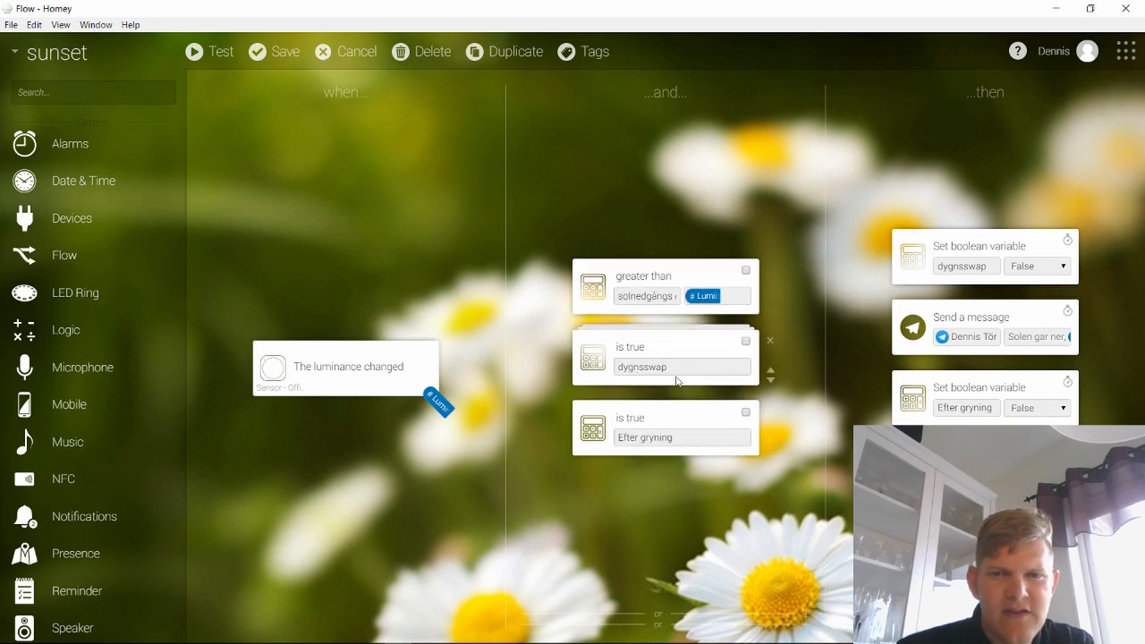
mouse_move(694, 360)
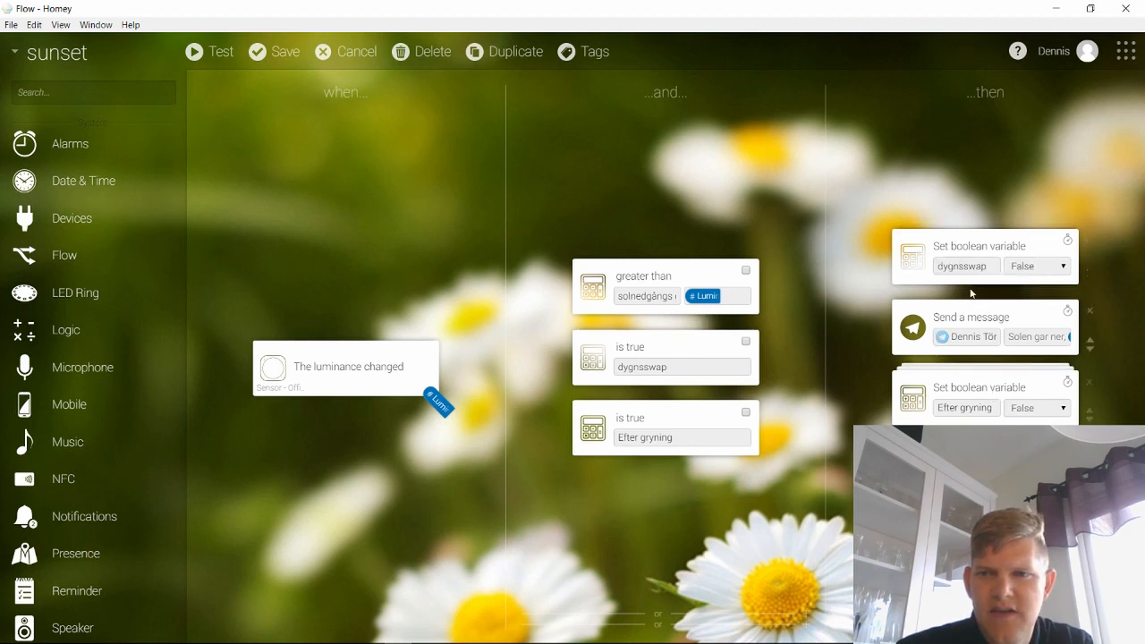
mouse_move(977, 397)
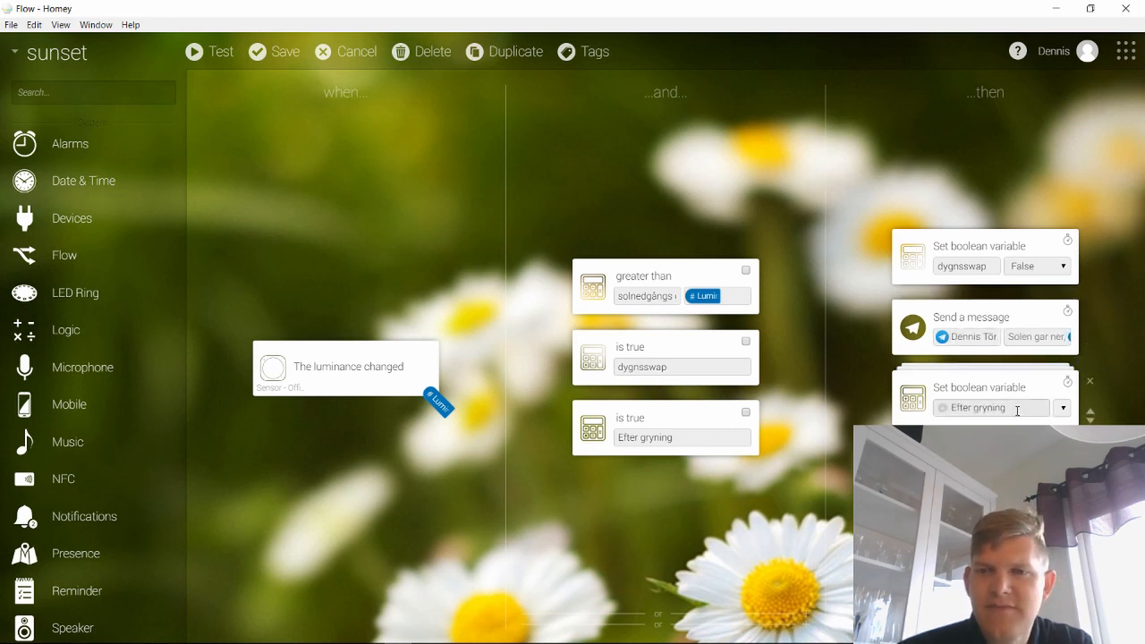
click(1037, 408)
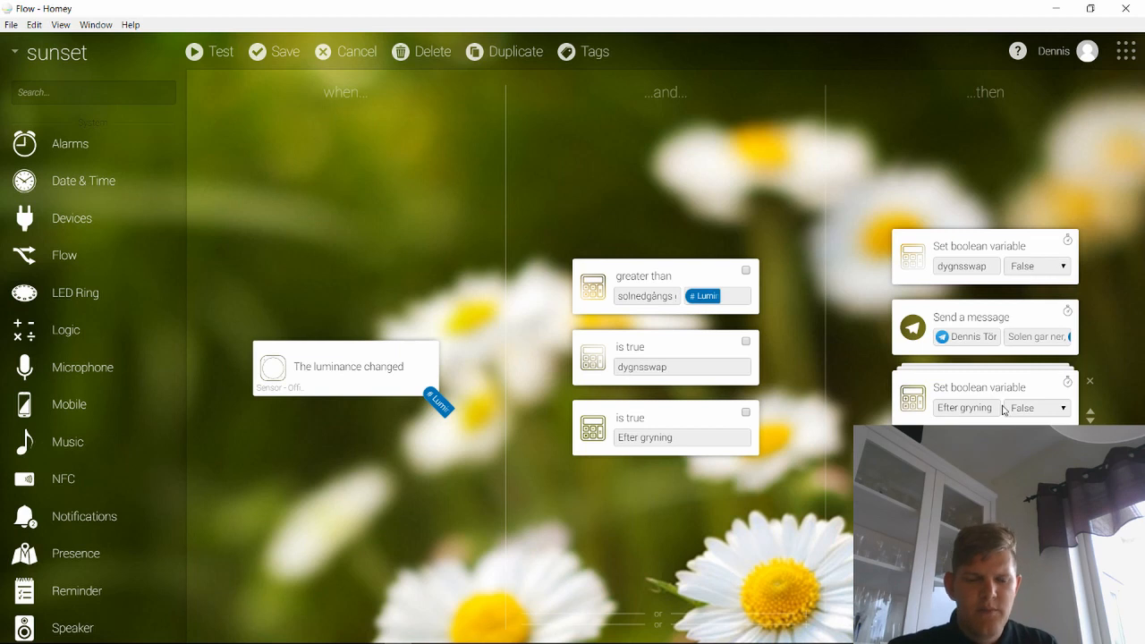
mouse_move(992, 421)
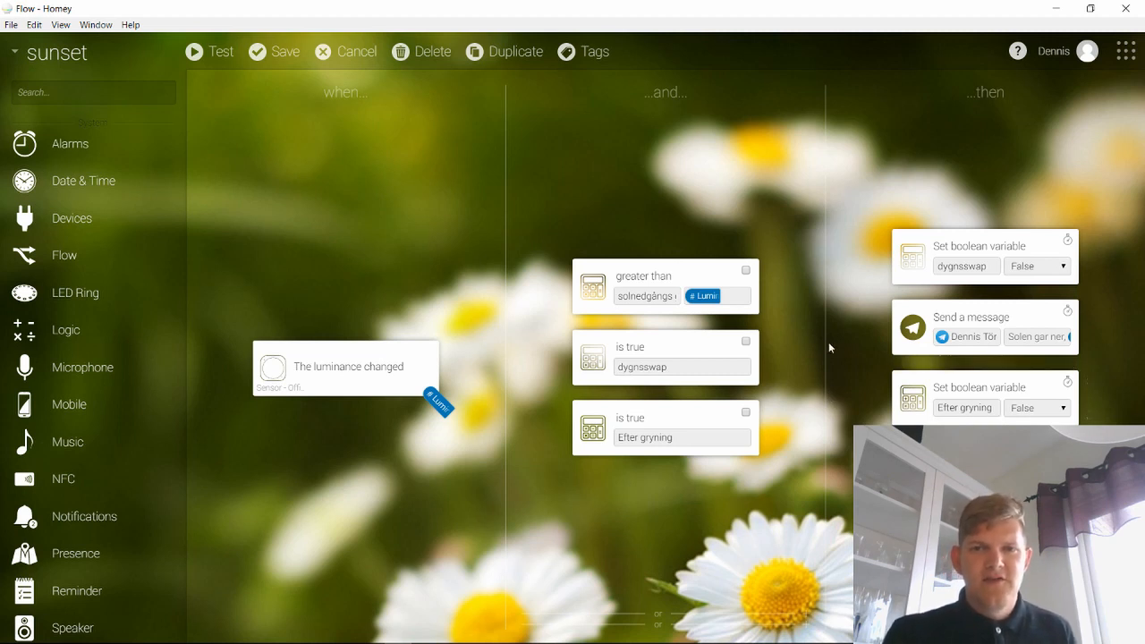
mouse_move(458, 247)
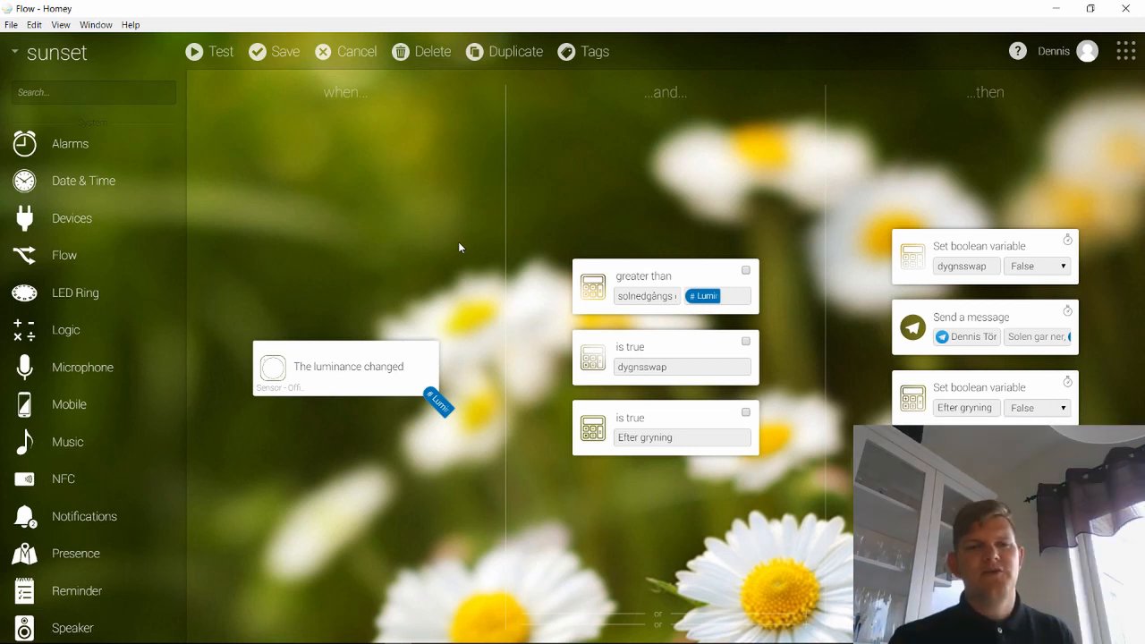
mouse_move(307, 150)
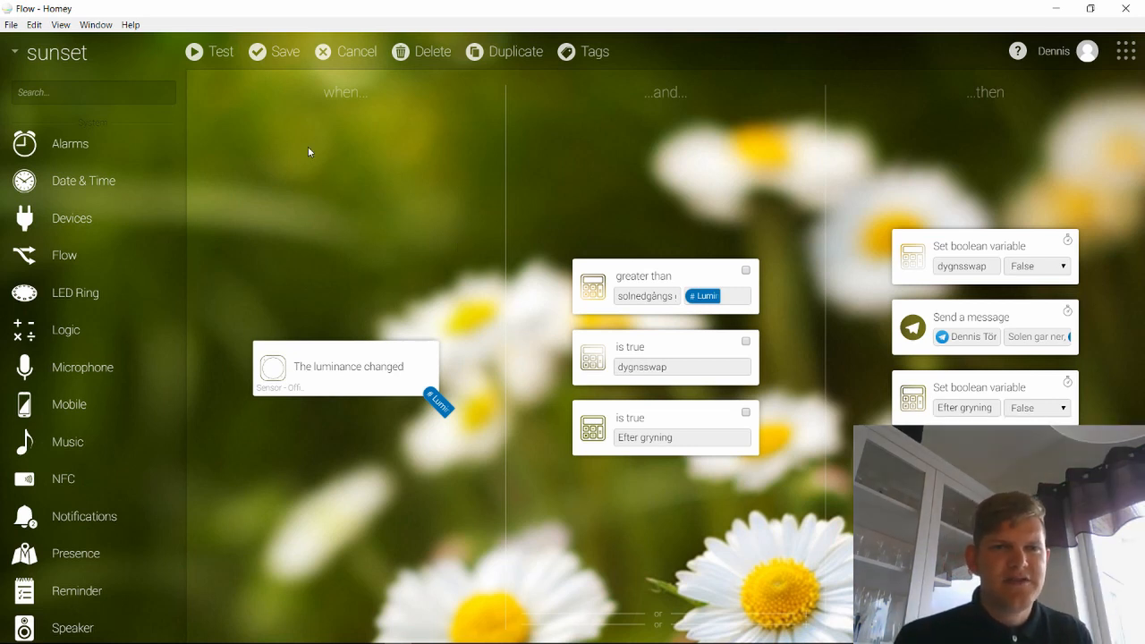